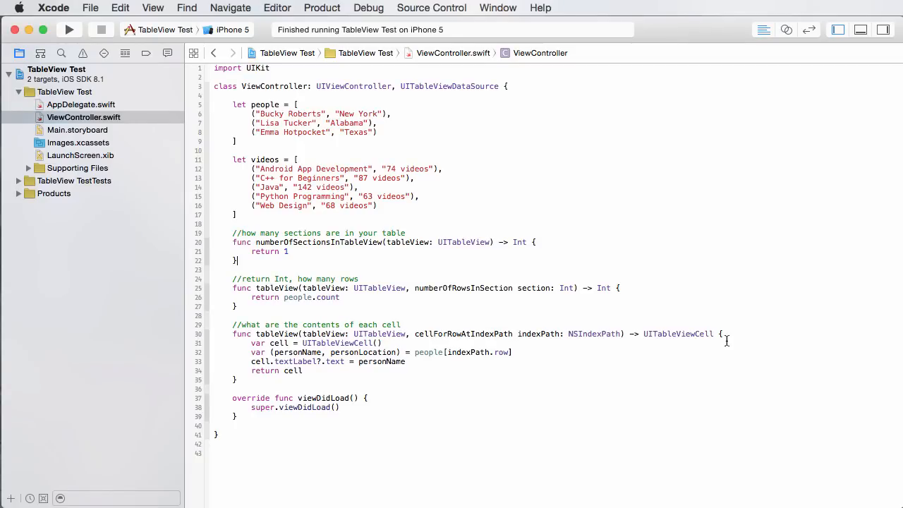
mouse_move(551, 303)
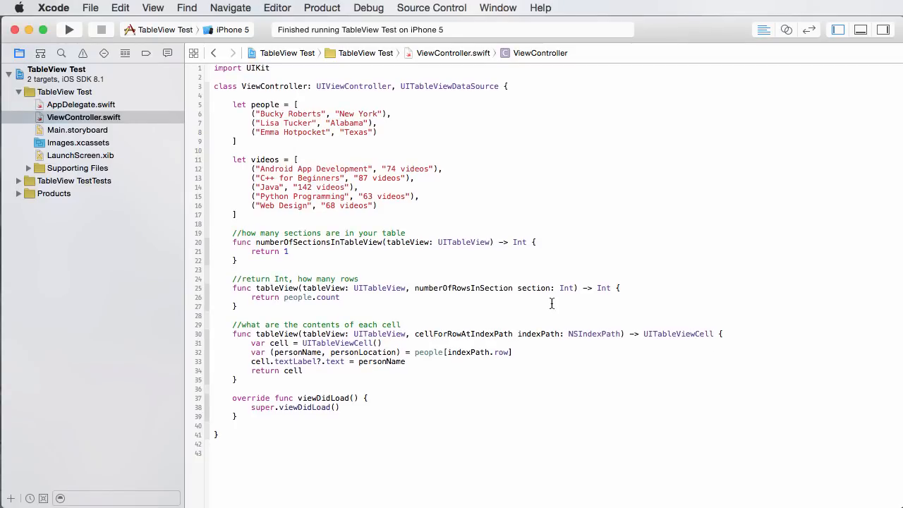
mouse_move(543, 313)
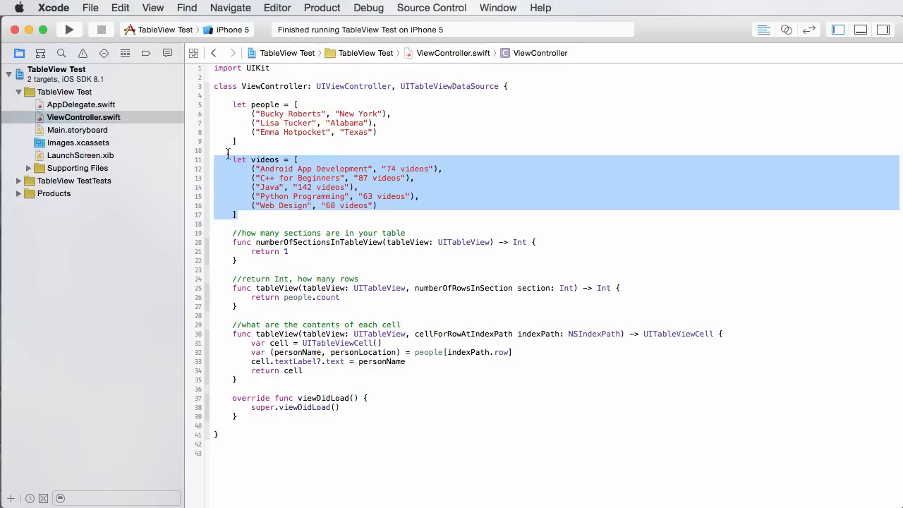
Step: Change the Main.storyboard table view's Style from Plain to Grouped in the Attributes inspector
left_click(233, 150)
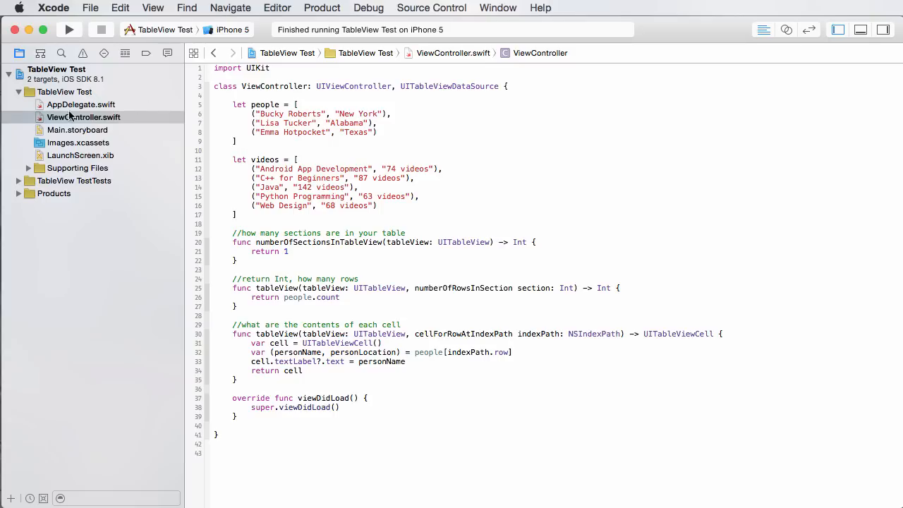
left_click(77, 129)
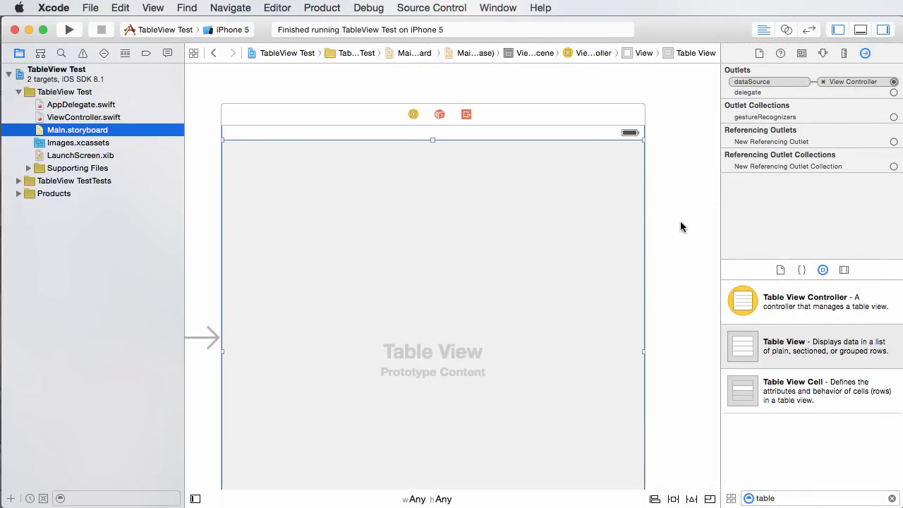
mouse_move(496, 292)
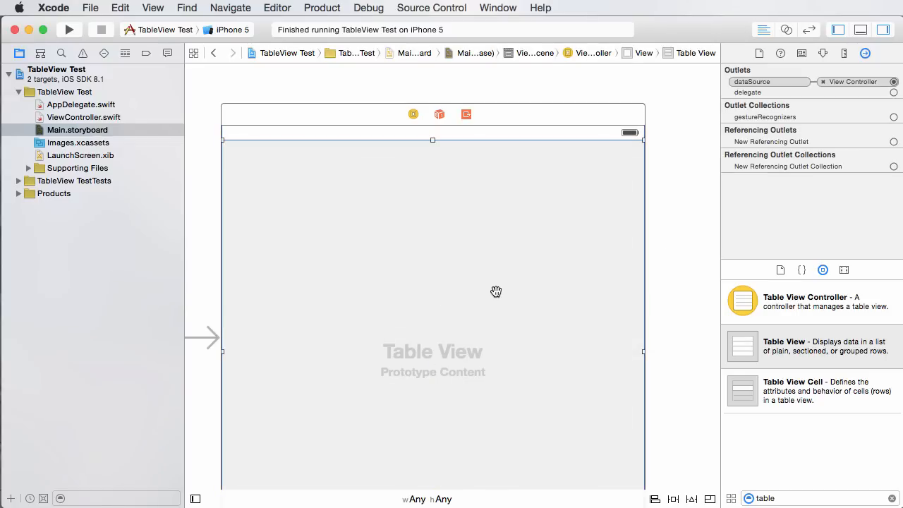
mouse_move(837, 50)
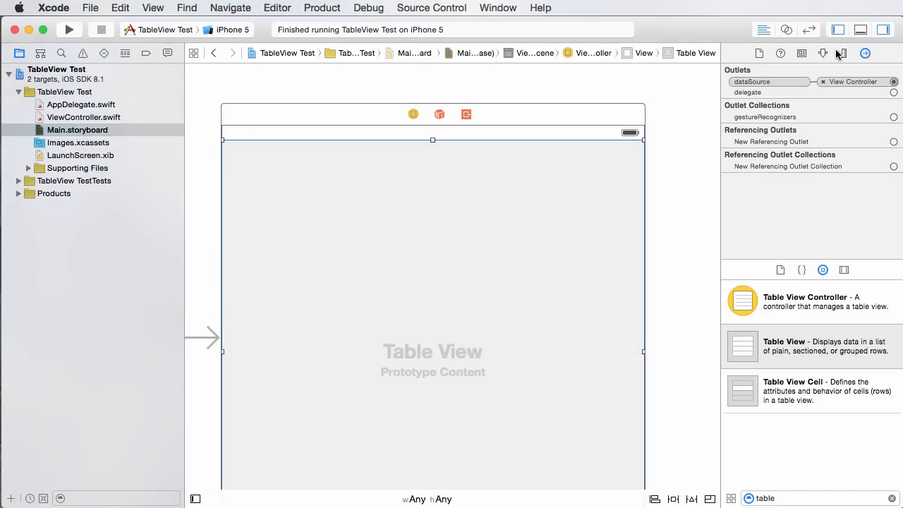
mouse_move(823, 53)
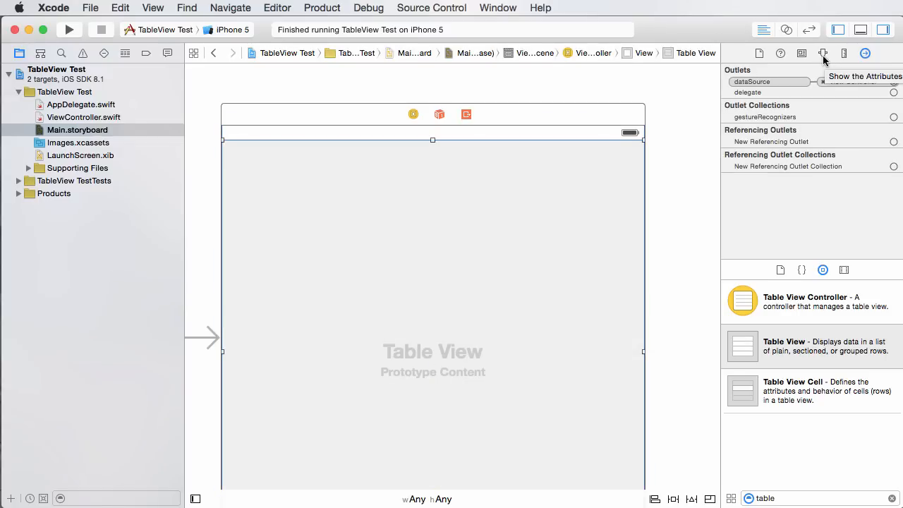
left_click(820, 53)
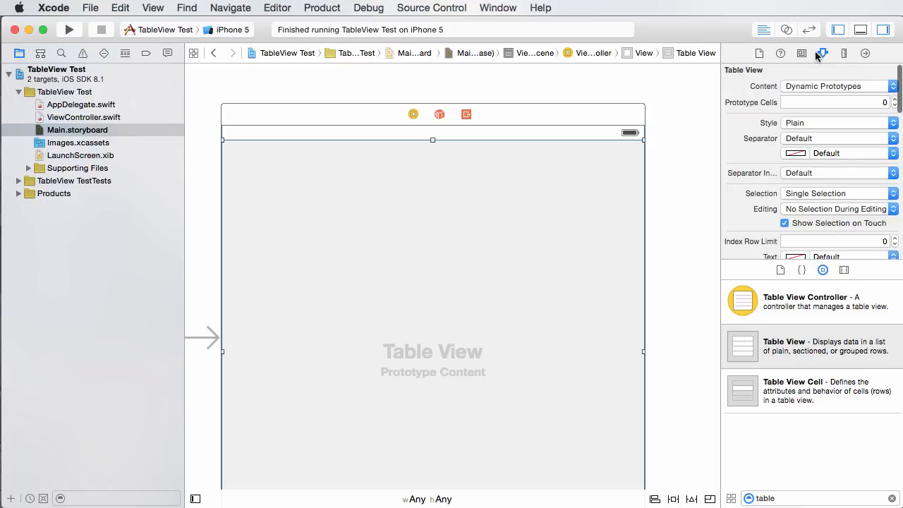
mouse_move(822, 53)
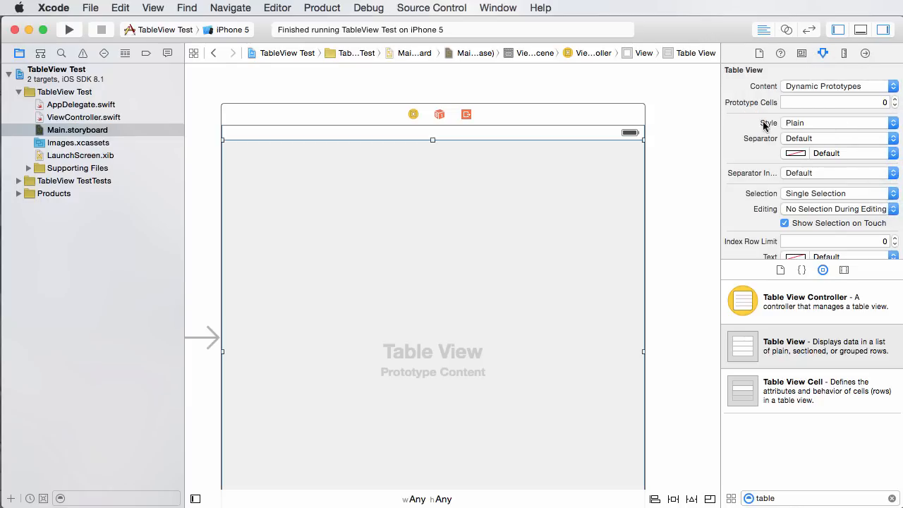
left_click(838, 122)
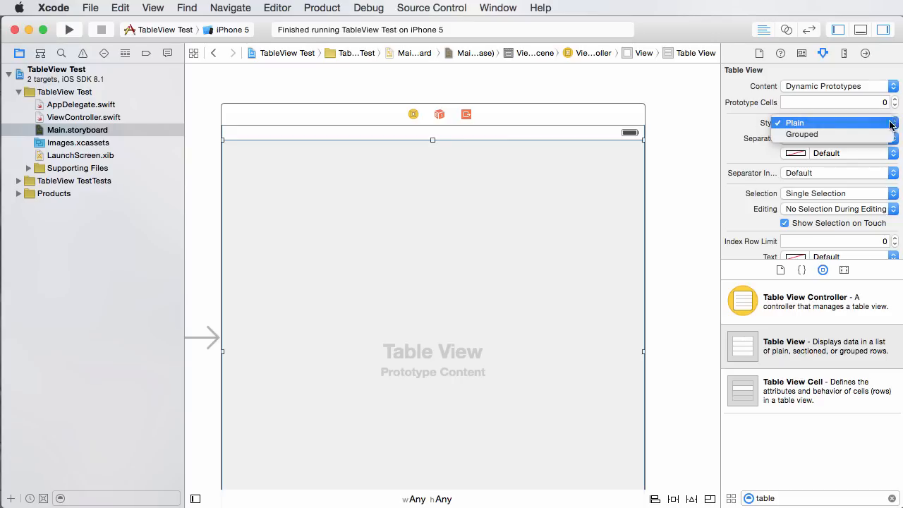
mouse_move(800, 134)
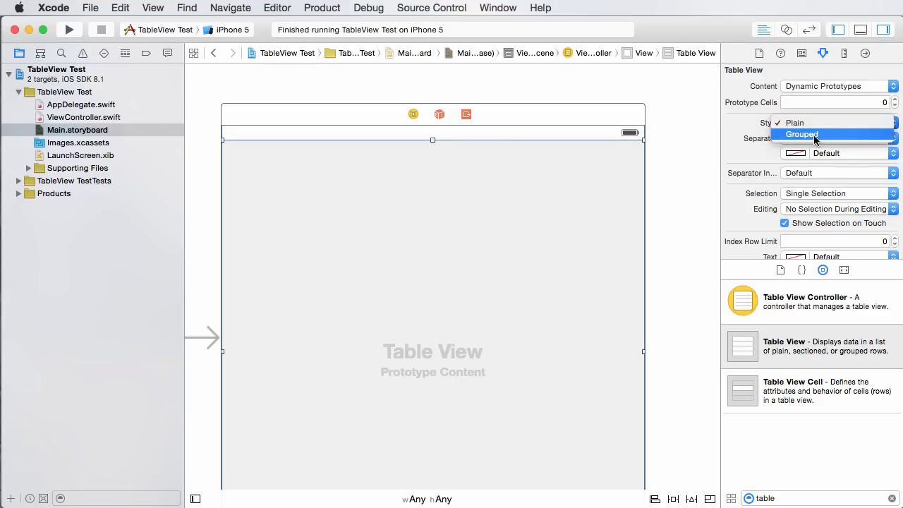
left_click(800, 134)
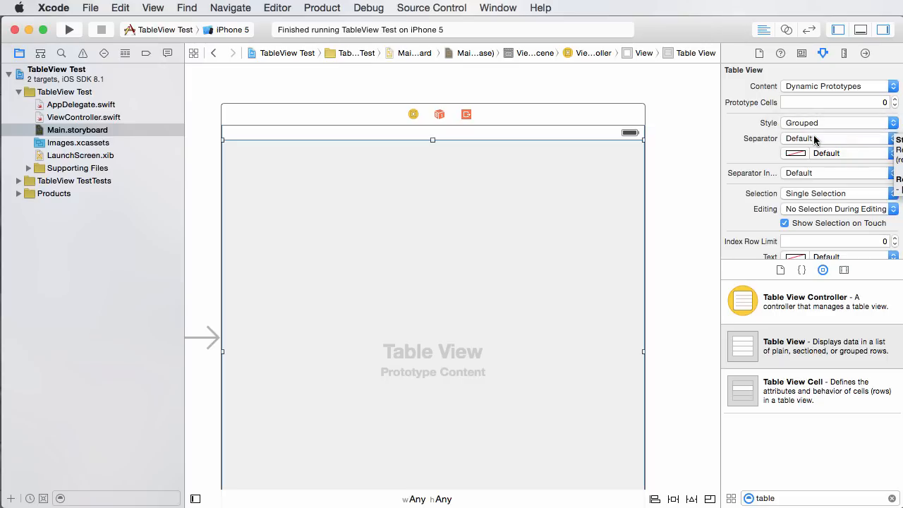
mouse_move(696, 150)
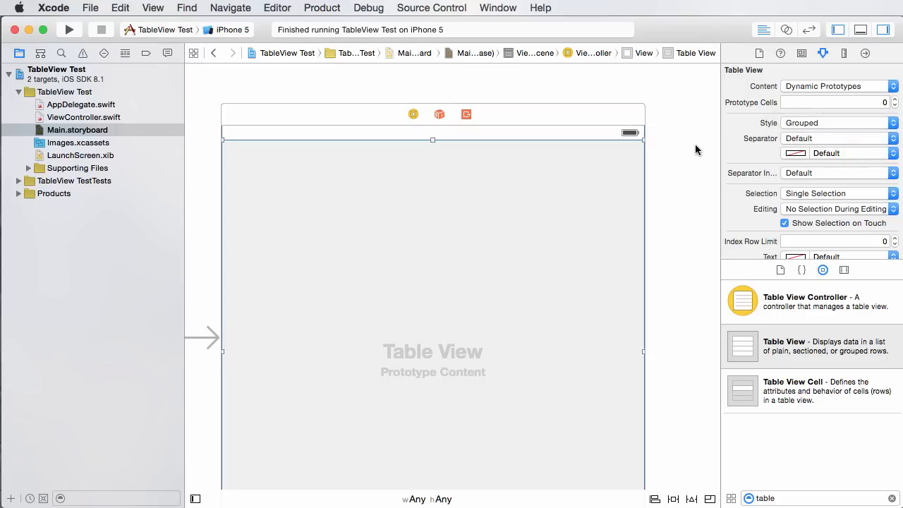
mouse_move(459, 306)
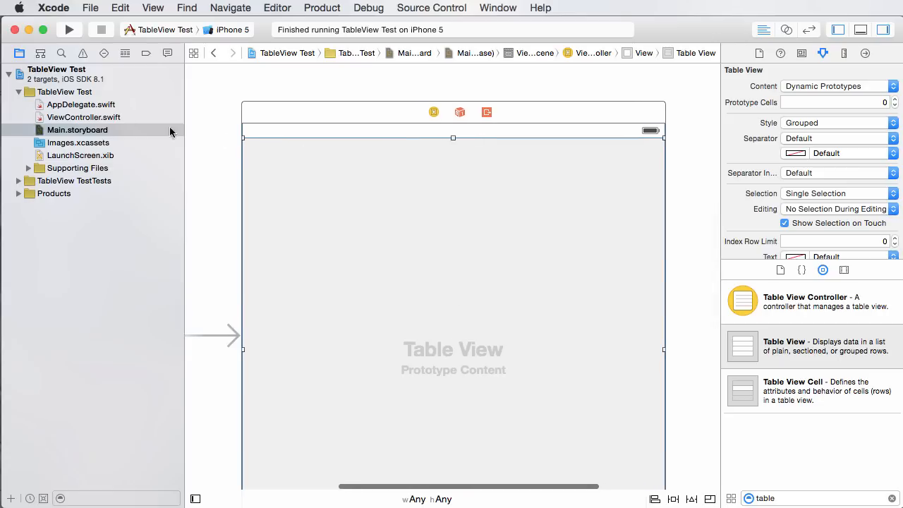
Step: Make numberOfSectionsInTableView return 2 and open blank lines in numberOfRowsInSection
left_click(83, 117)
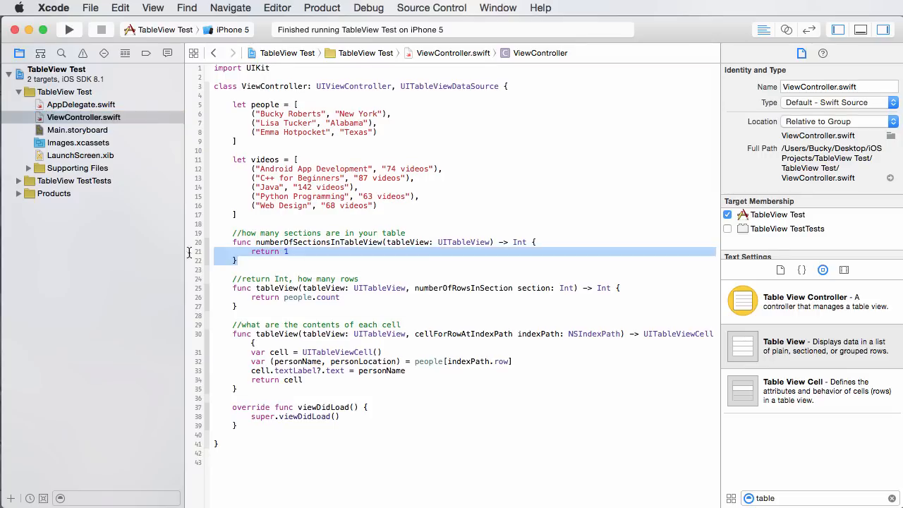
left_click(289, 251)
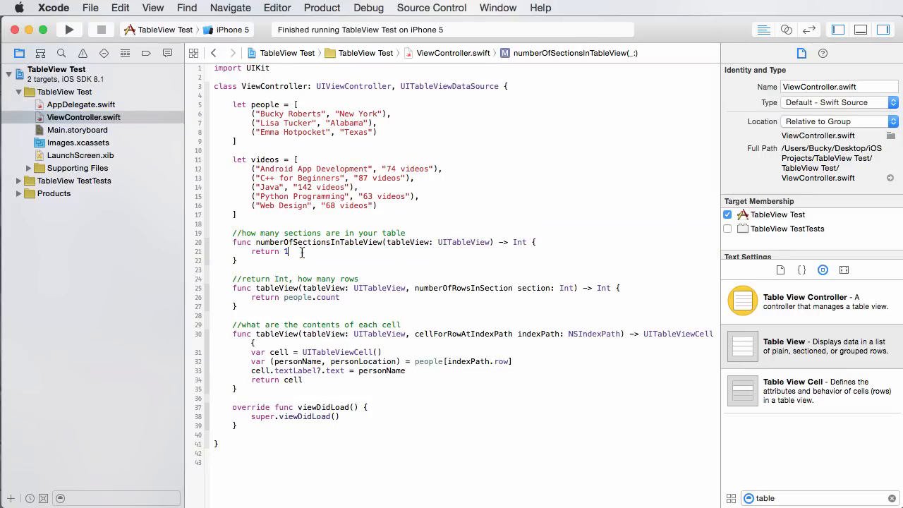
mouse_move(391, 255)
type("2")
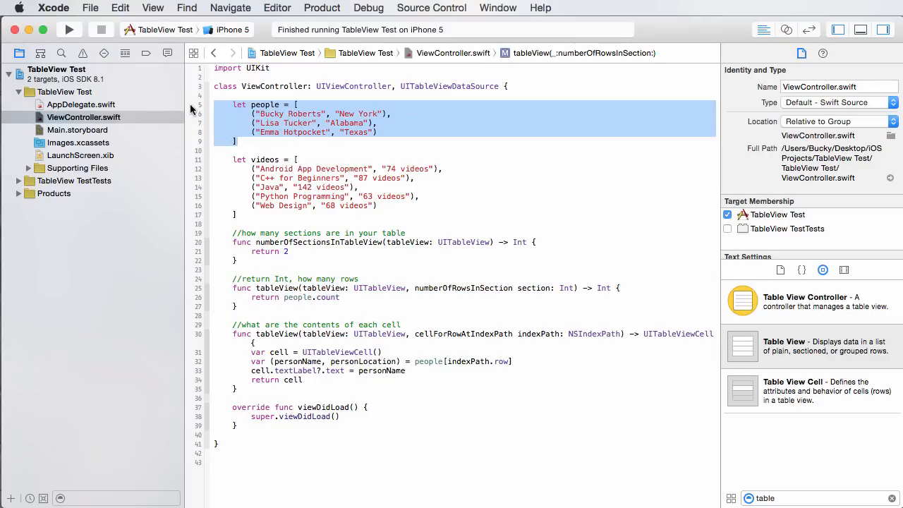
left_click(282, 104)
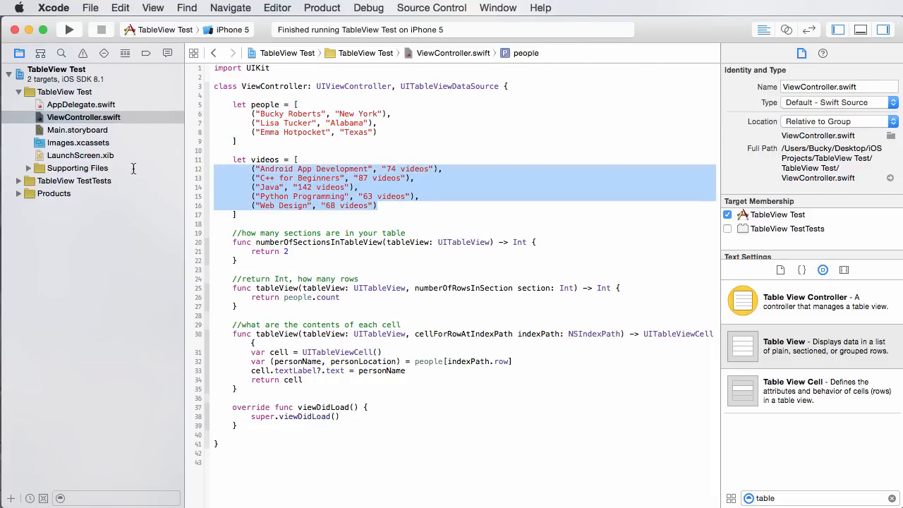
left_click(251, 297)
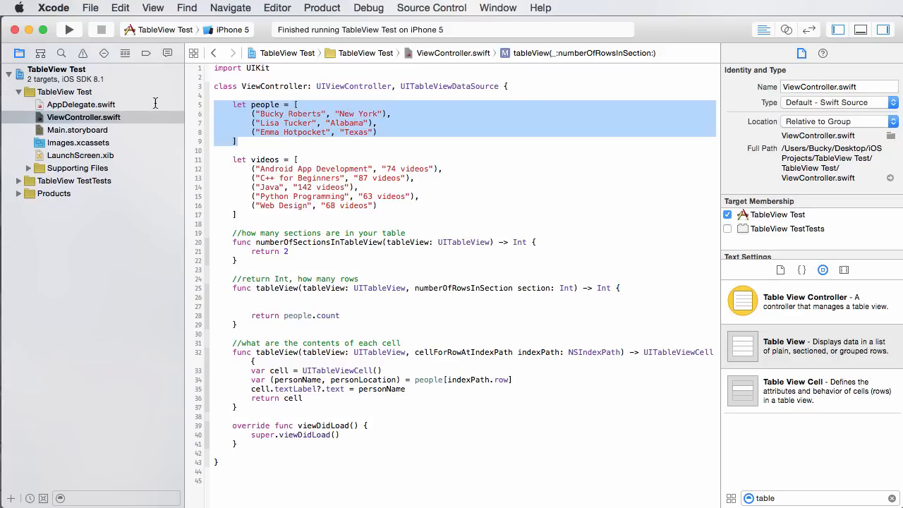
Step: In numberOfRowsInSection, return people.count inside an if section == 0 block
left_click(265, 297)
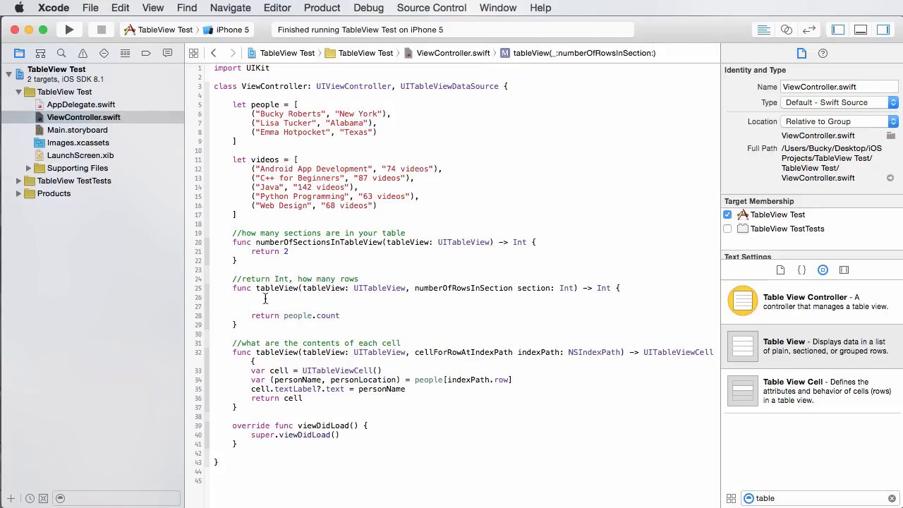
type("if")
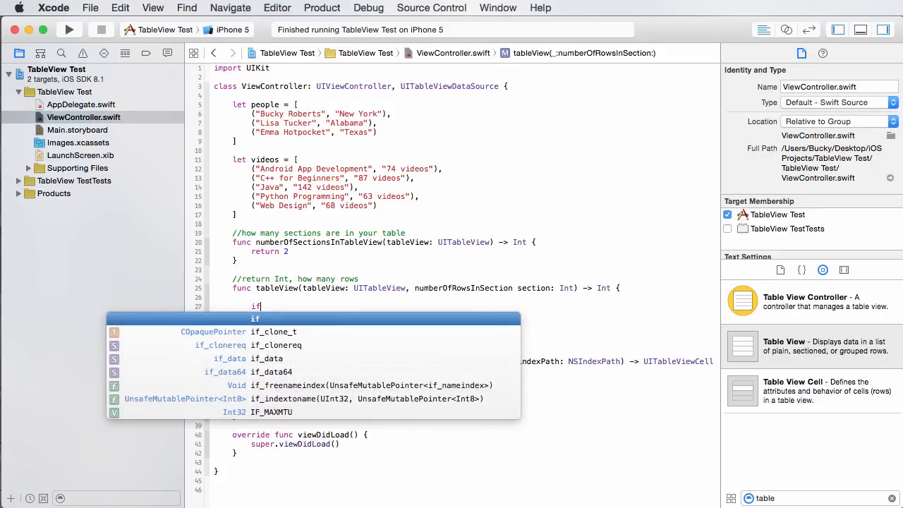
type("section == 0")
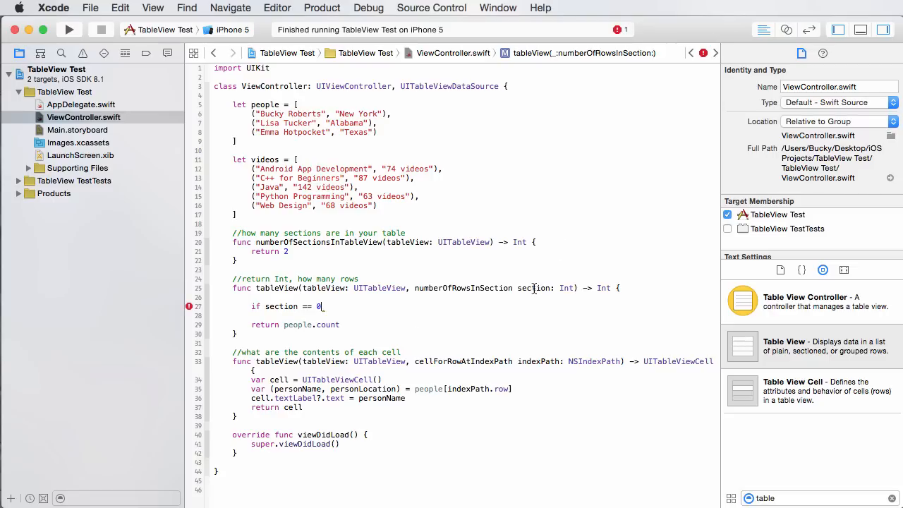
double_click(533, 288)
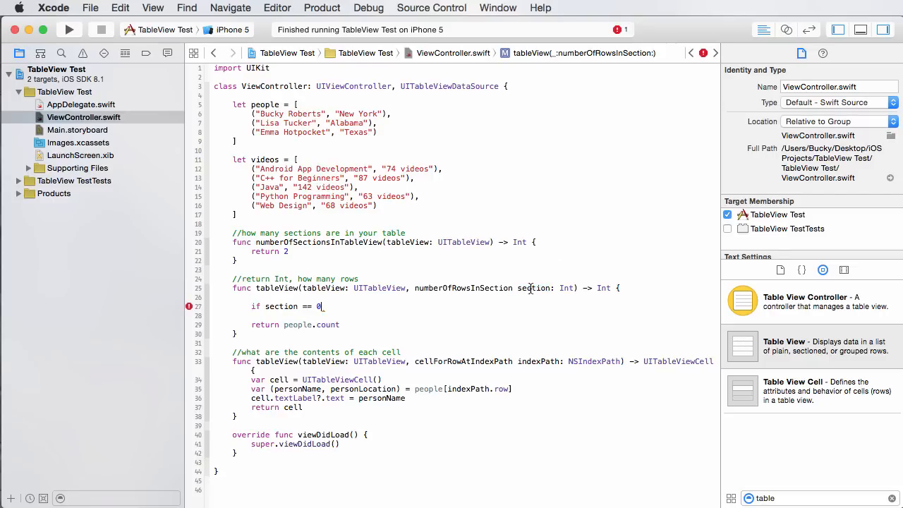
double_click(533, 287)
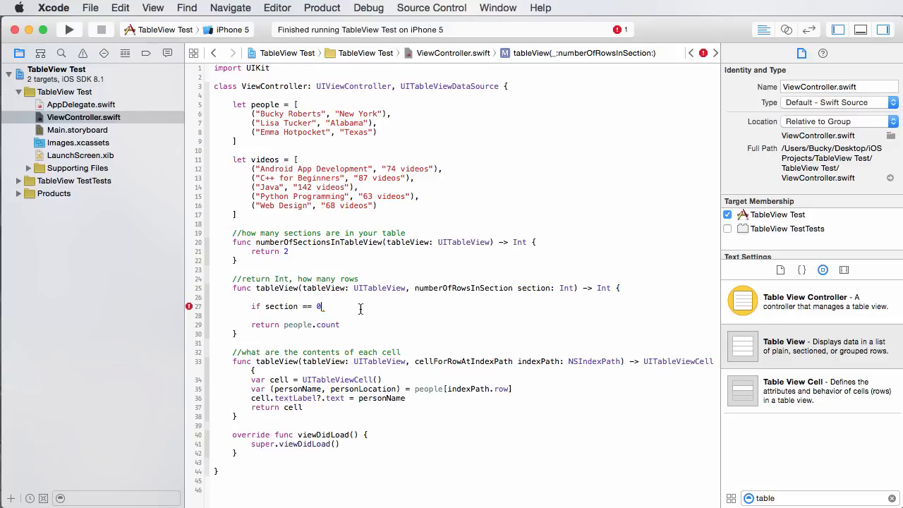
type("{}")
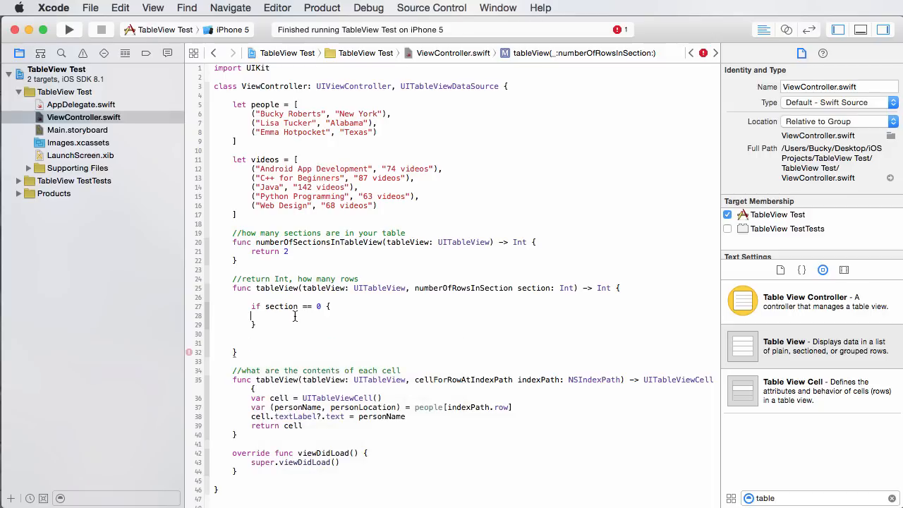
type("return people.count")
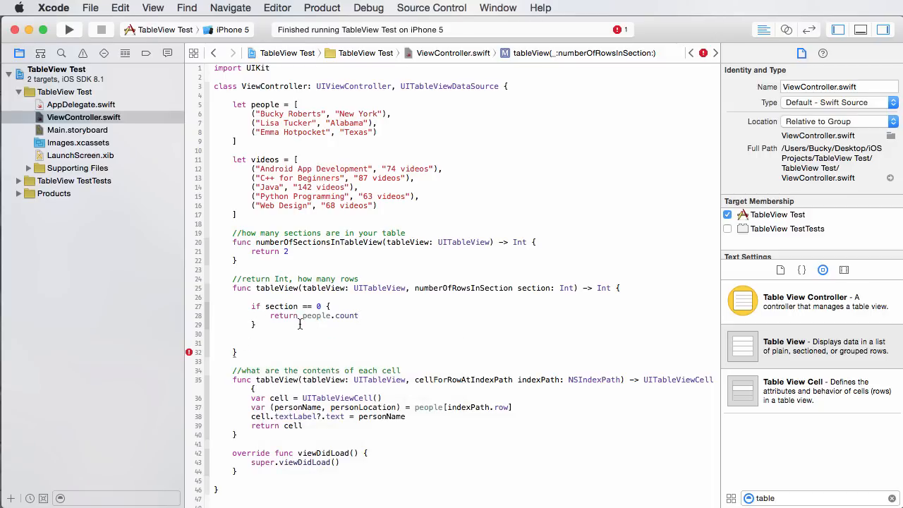
Step: Add an else branch that returns videos.count
type("else{")
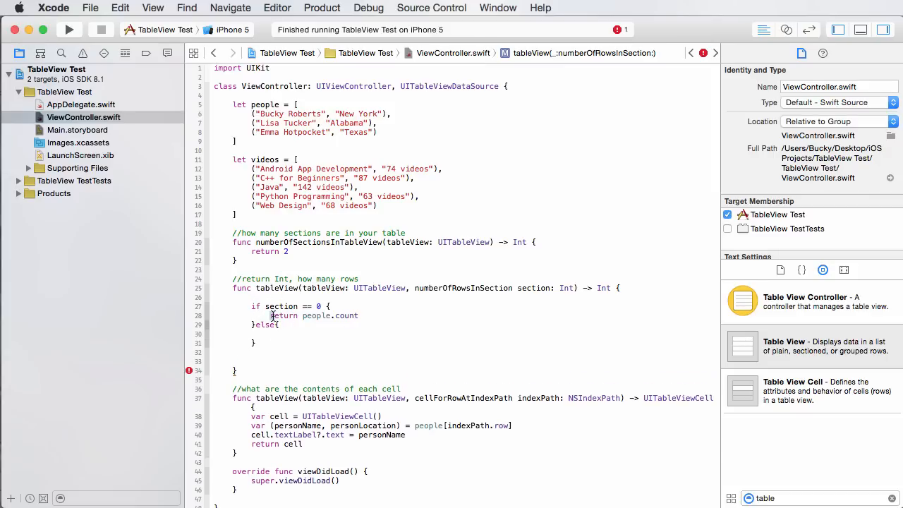
double_click(265, 325)
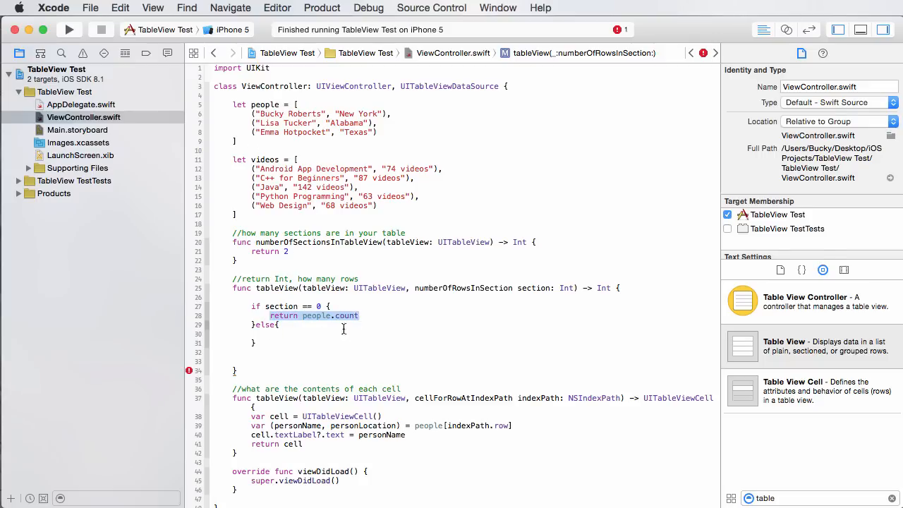
type("return people.count")
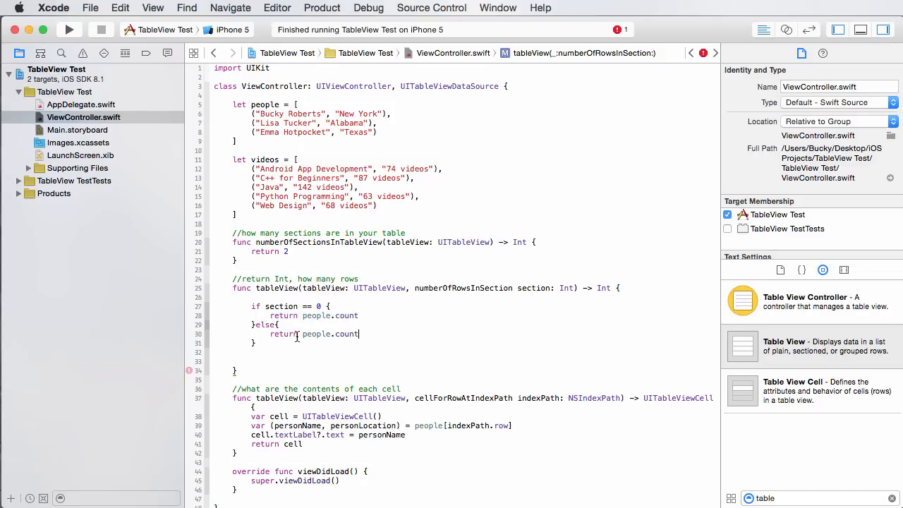
type("videos")
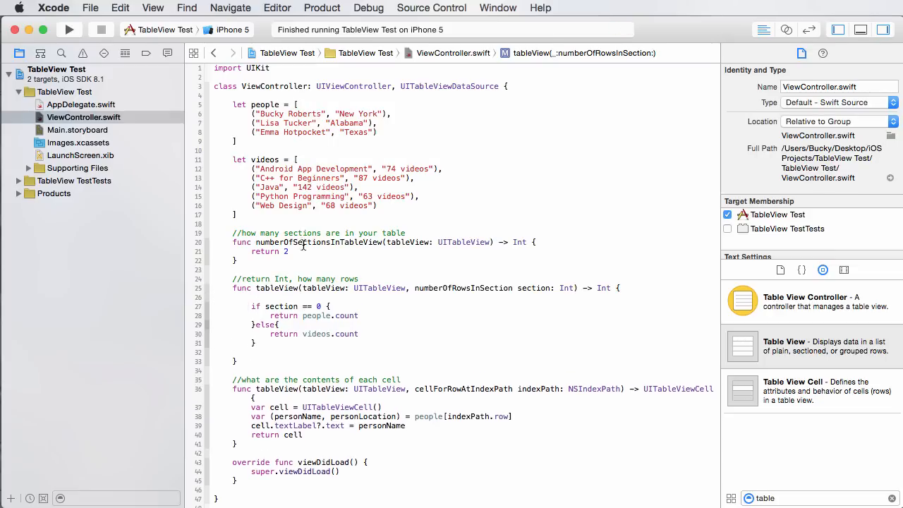
Step: Move cellForRowAtIndexPath's opening brace onto its signature and add blank lines below UITableViewCell()
scroll("down", 3)
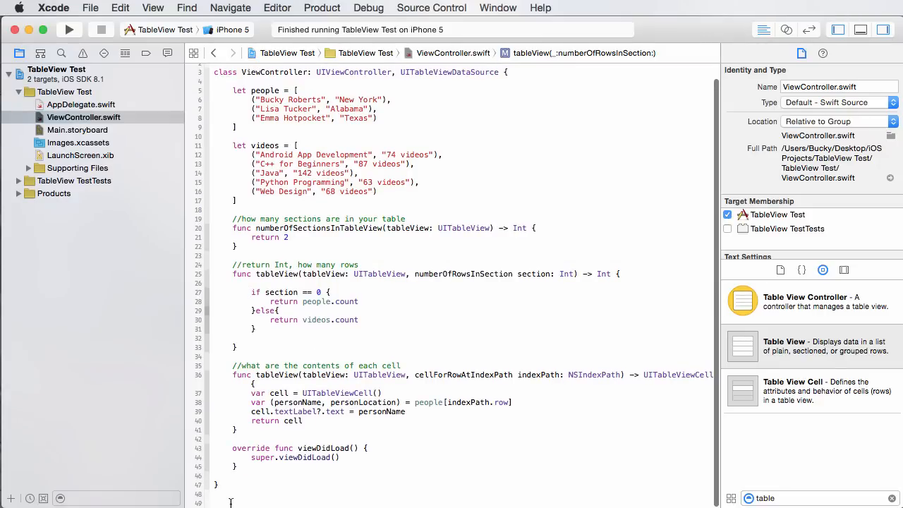
scroll("down", 3)
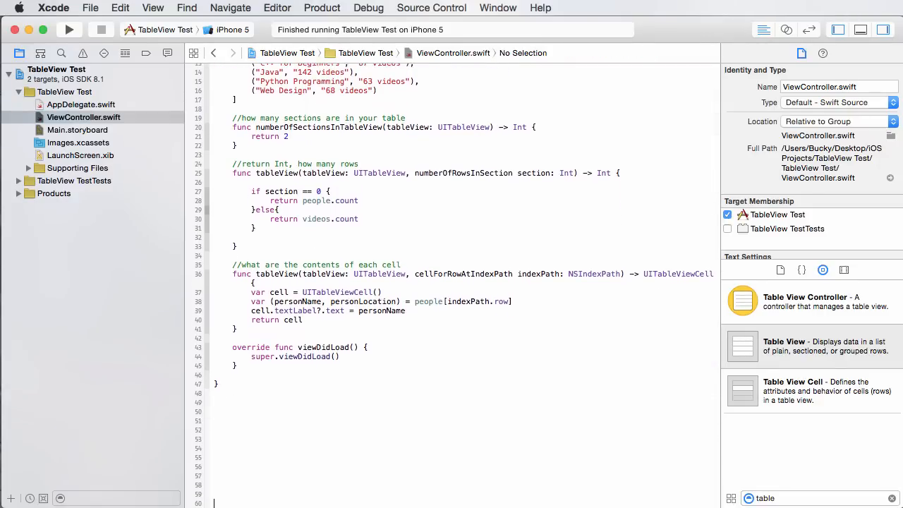
scroll("down", 3)
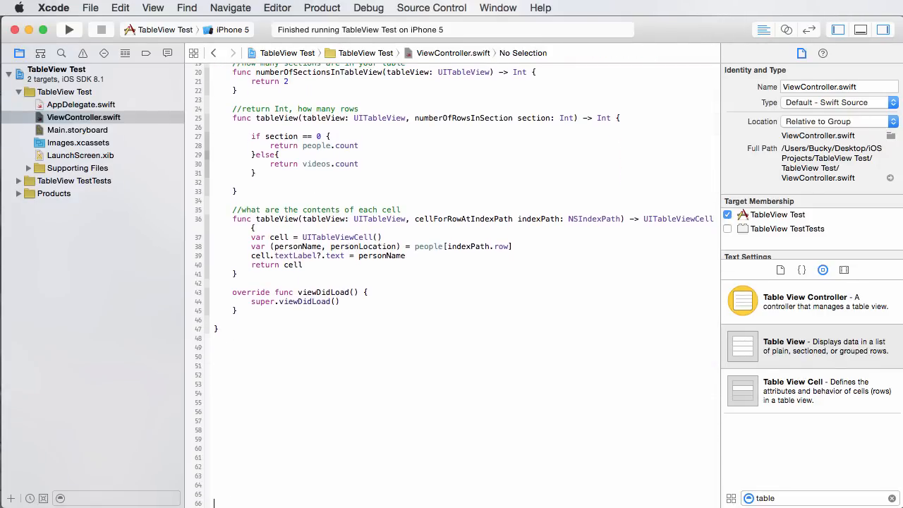
scroll("up", 3)
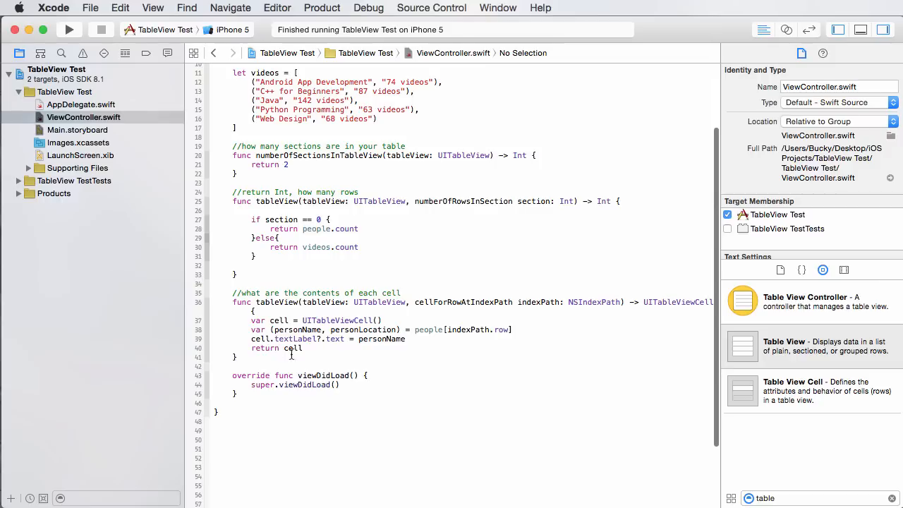
mouse_move(268, 393)
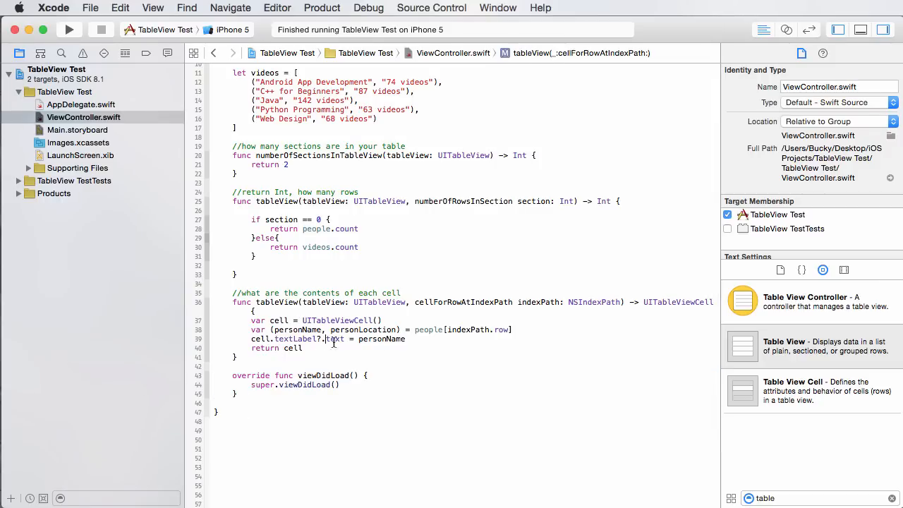
mouse_move(429, 318)
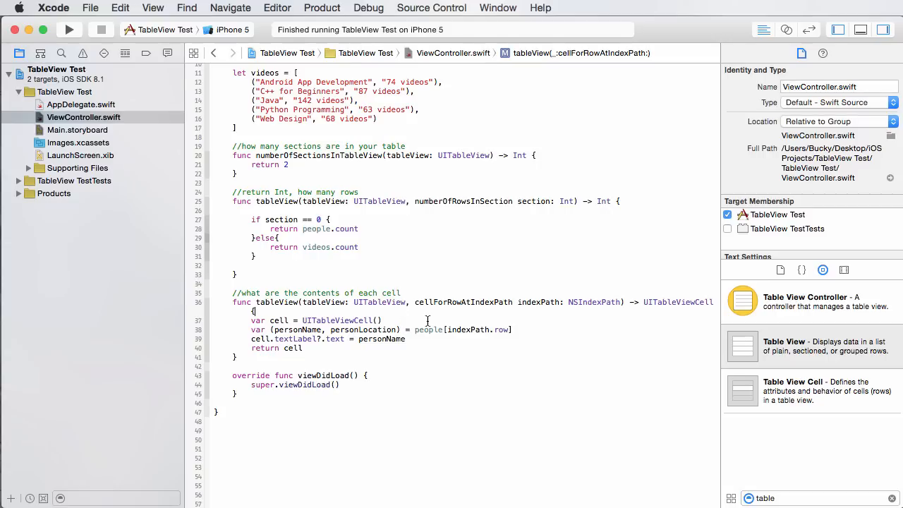
double_click(384, 338)
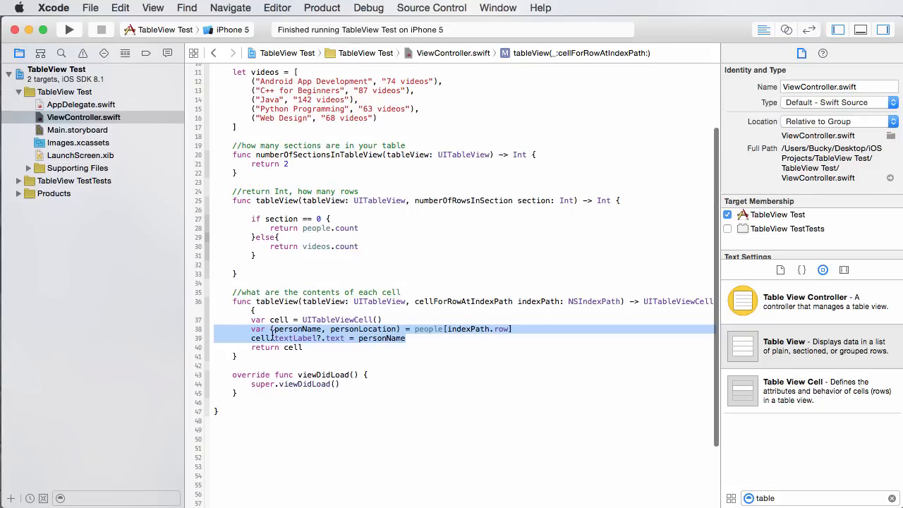
mouse_move(323, 338)
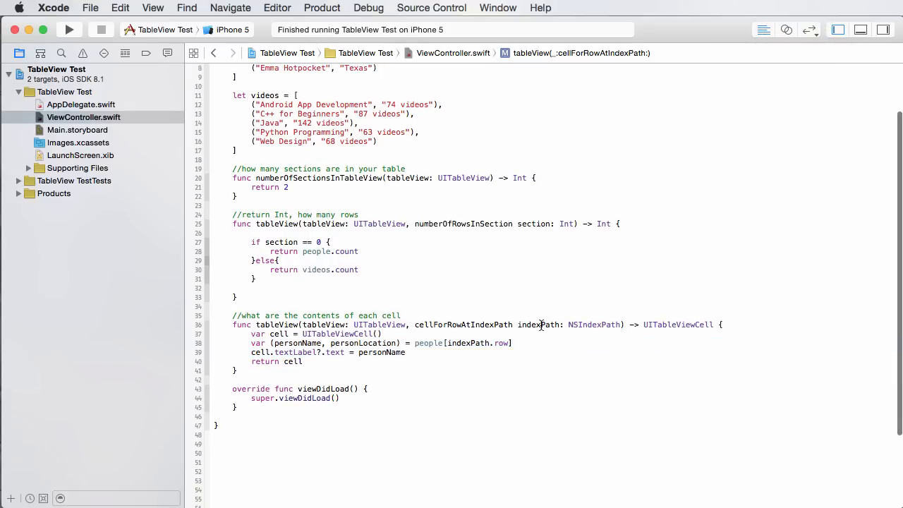
double_click(540, 325)
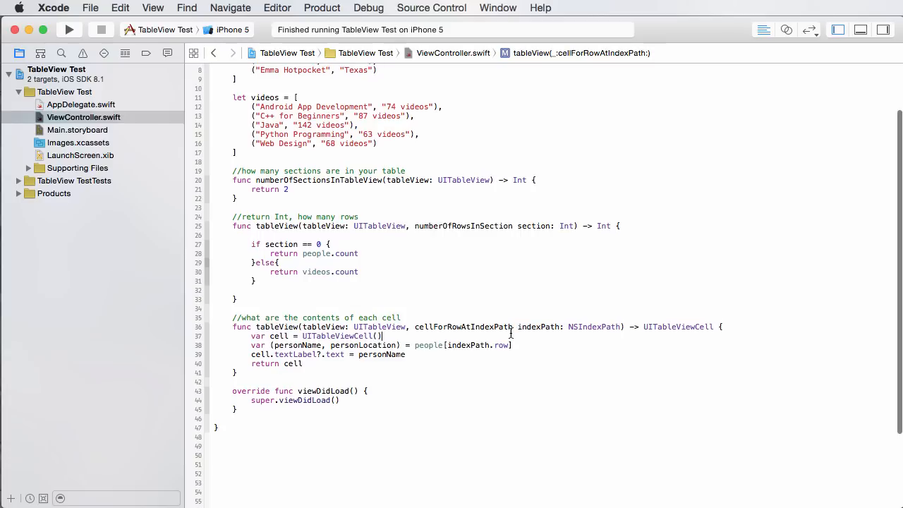
mouse_move(520, 295)
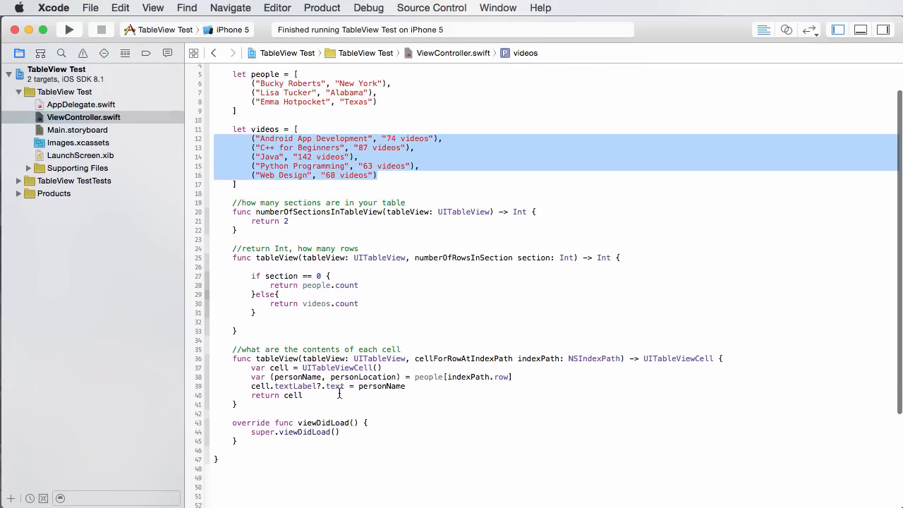
scroll("down", 3)
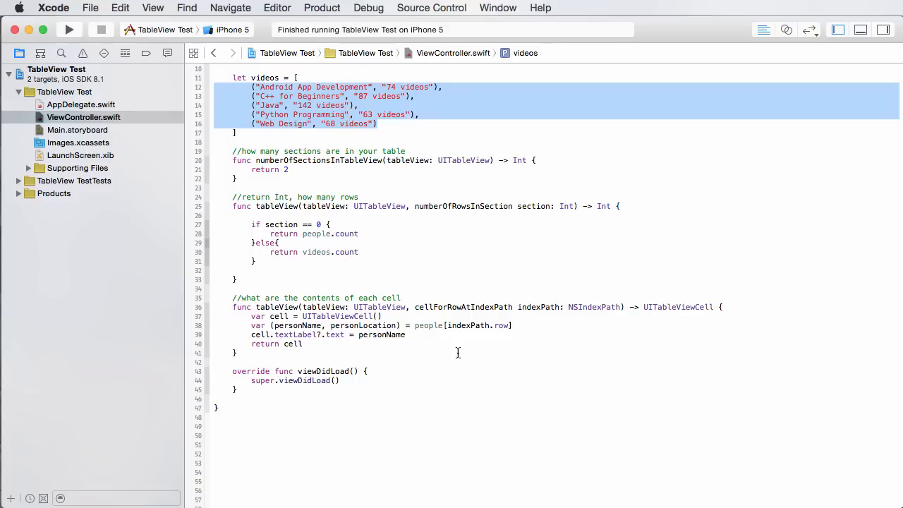
mouse_move(404, 316)
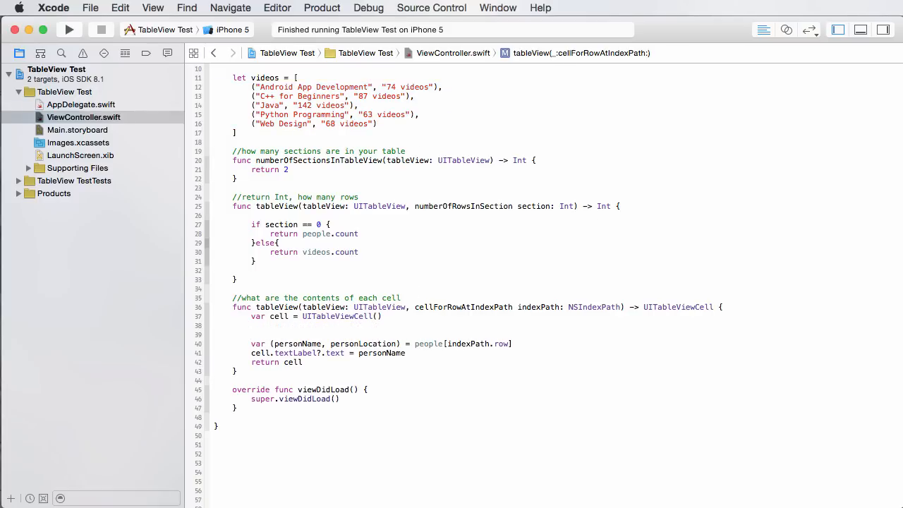
left_click_drag(233, 307, 383, 316)
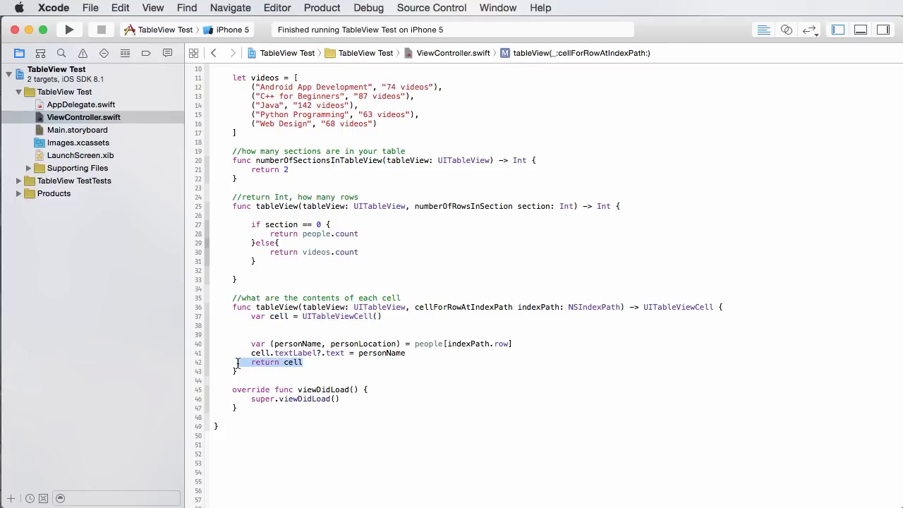
Step: Type an empty if indexPath.section == 0 { } else { } block above the person lines
key("Return")
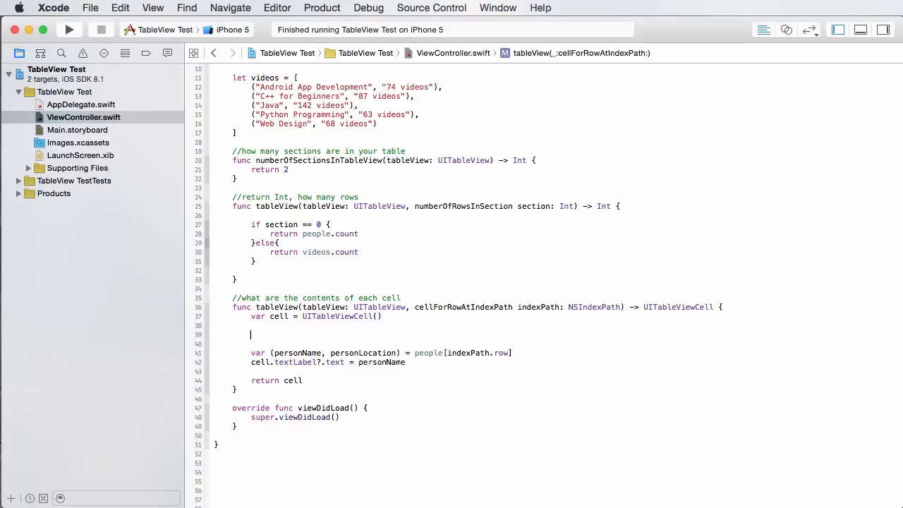
type("if")
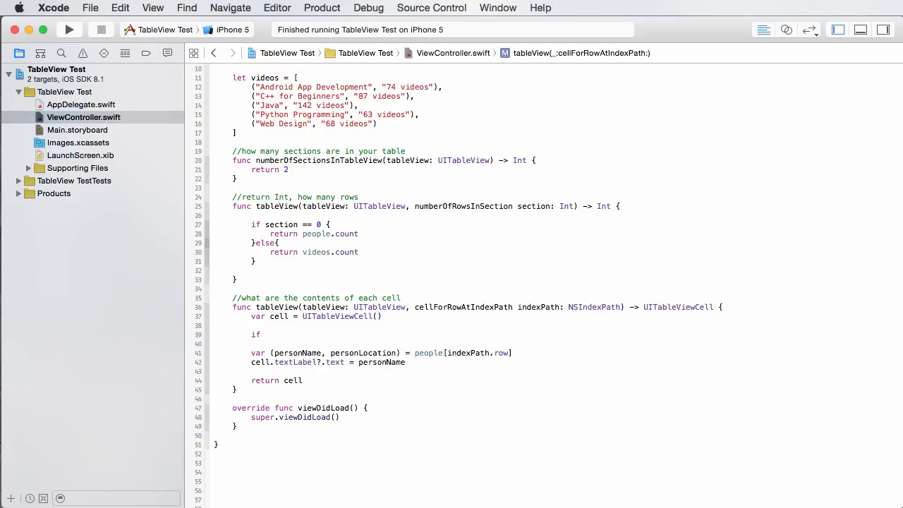
type("indexPath.section")
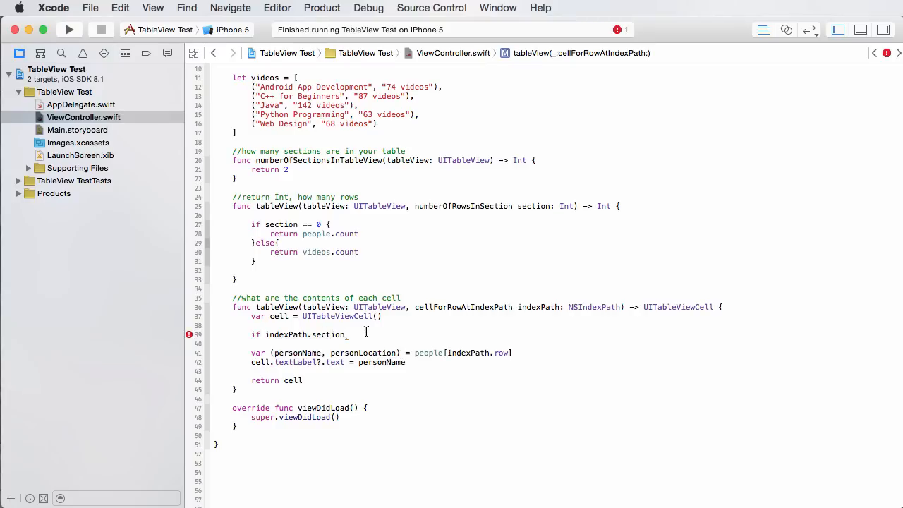
double_click(328, 335)
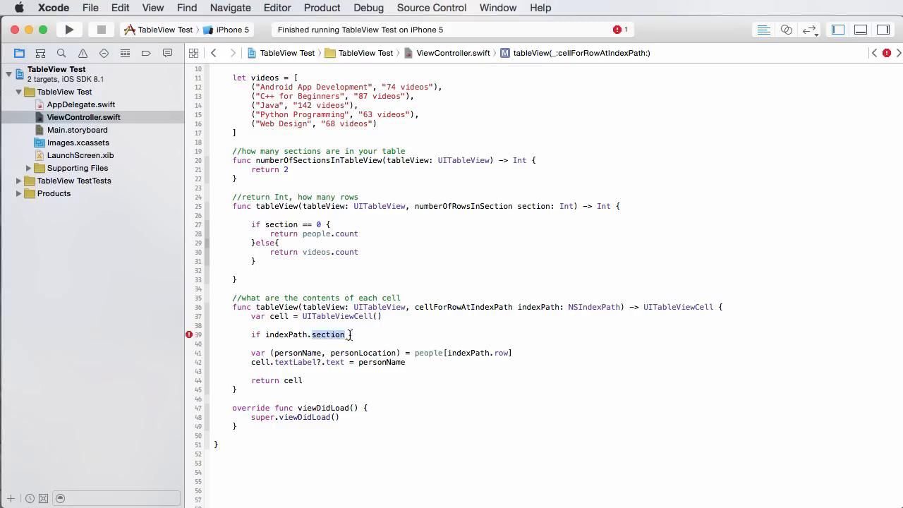
type("==")
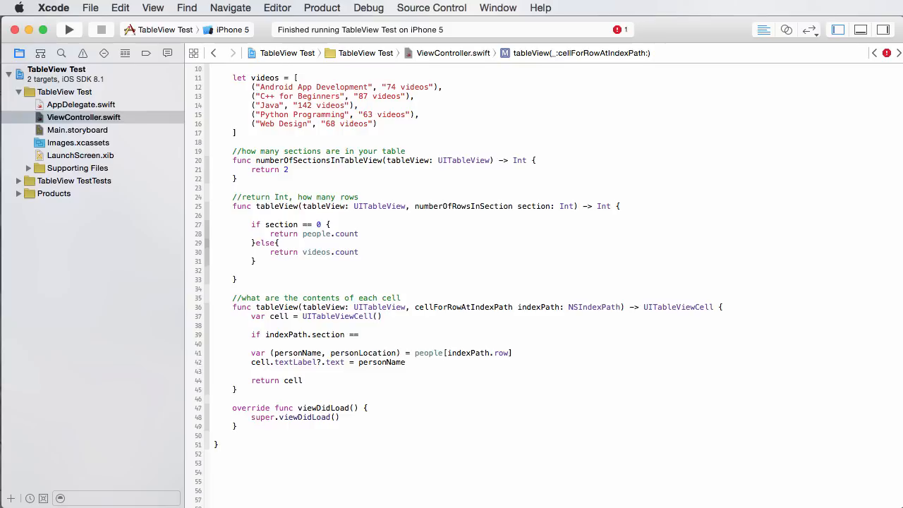
type("0{")
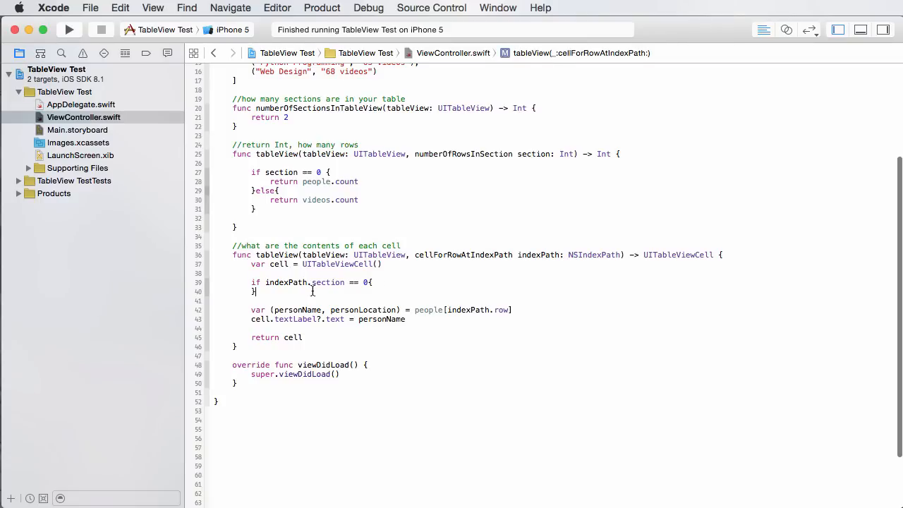
type("else{")
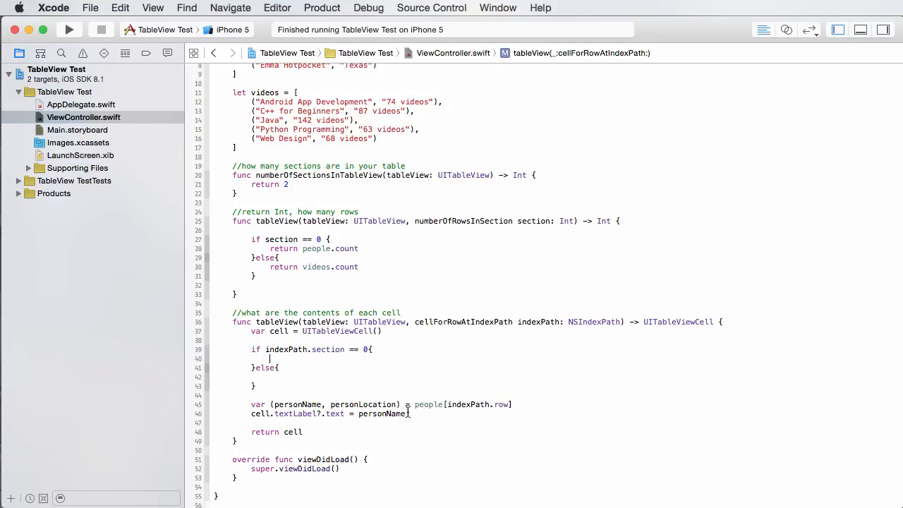
Step: Cut the personName and textLabel lines and paste them into the section 0 branch
right_click(310, 409)
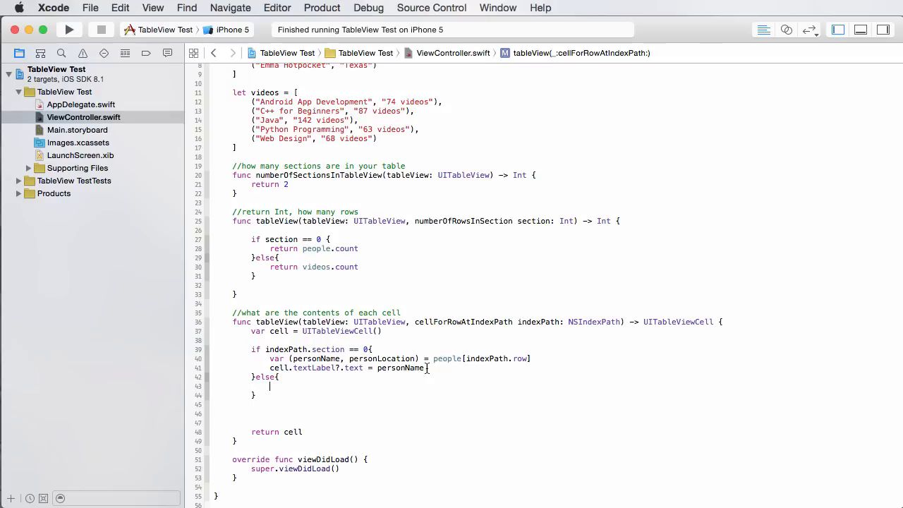
Step: In the else branch, read (videoTitle, videoDesc) from videos[indexPath.row] and label the cell with videoTitle
type("var")
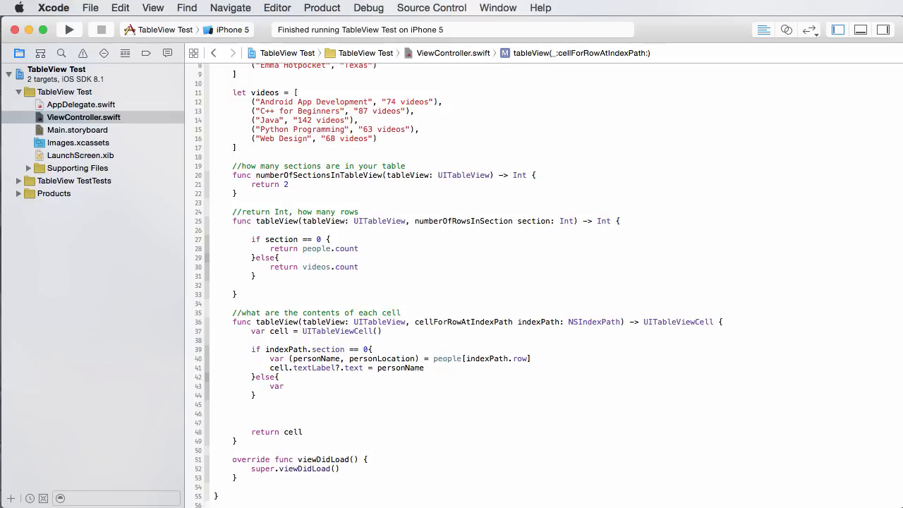
type("()")
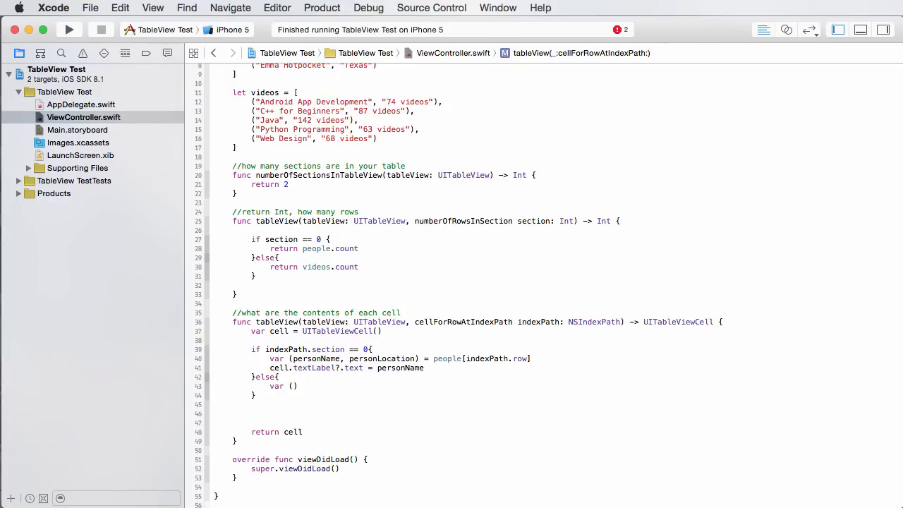
type("videoTitle,")
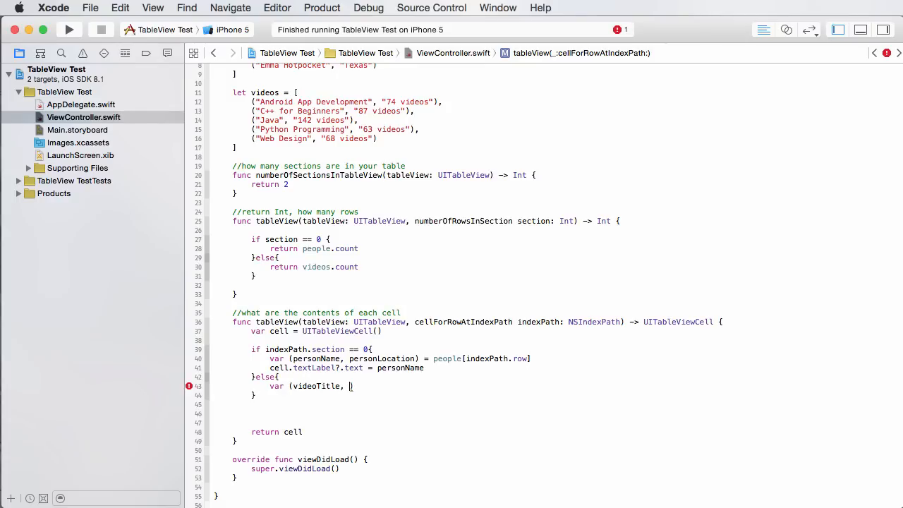
type("videoDesc")
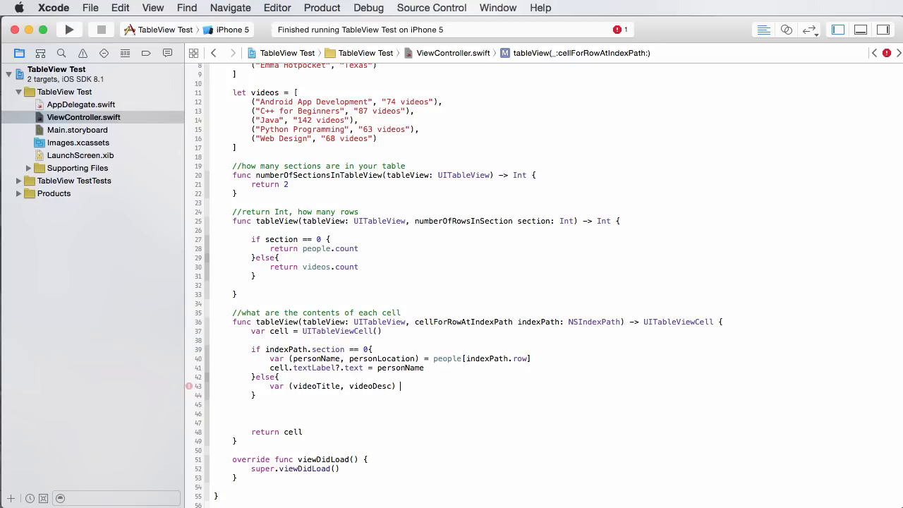
type("videos")
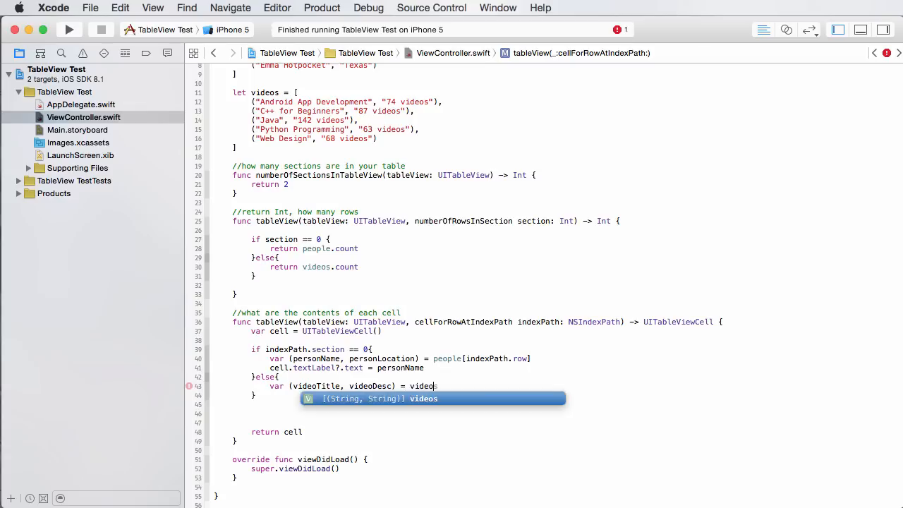
type("[]")
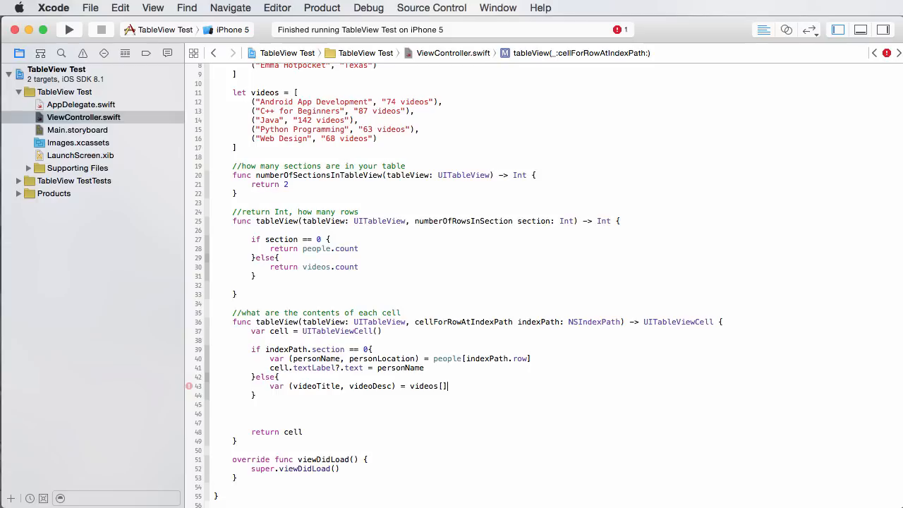
type("indexPath")
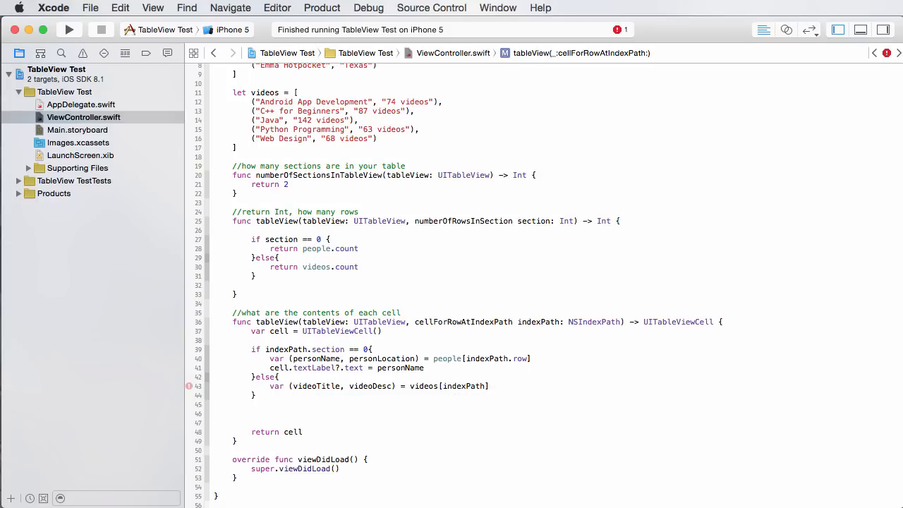
type(".section")
type("cell.textLabel?.text = v")
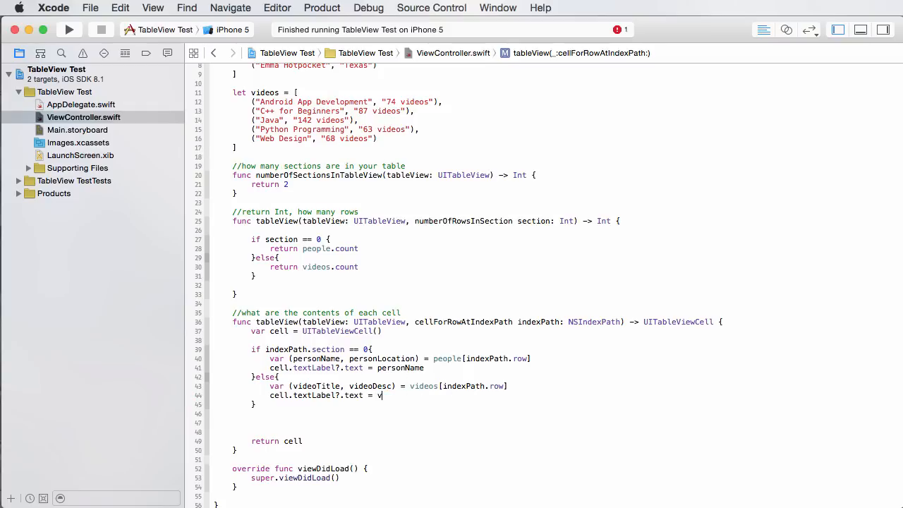
type("ideoTitle")
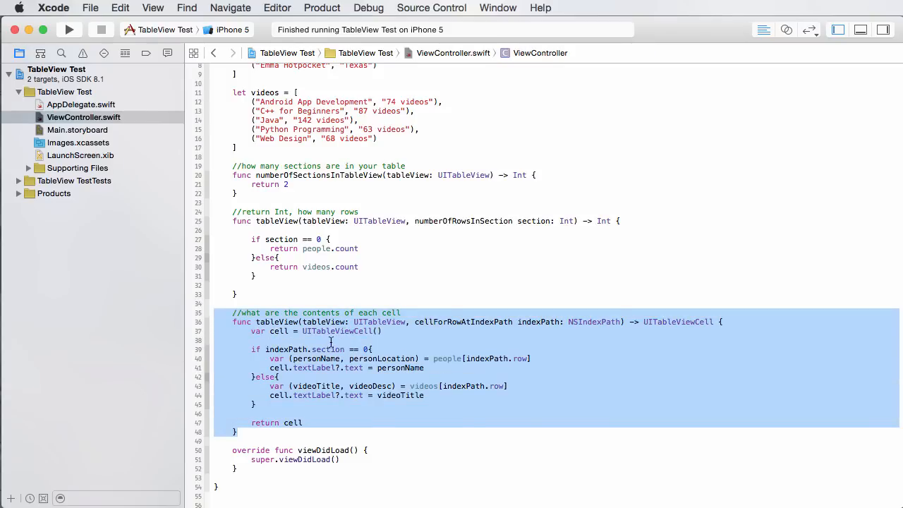
left_click(250, 349)
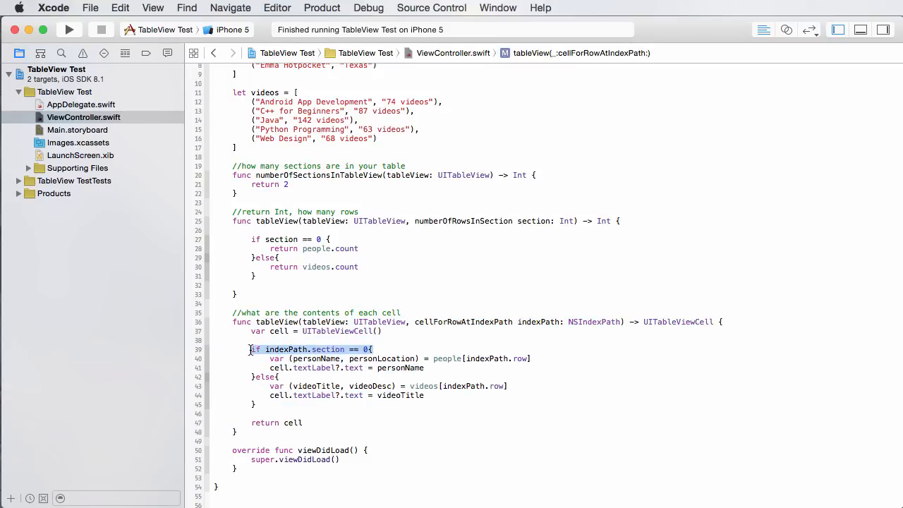
mouse_move(383, 358)
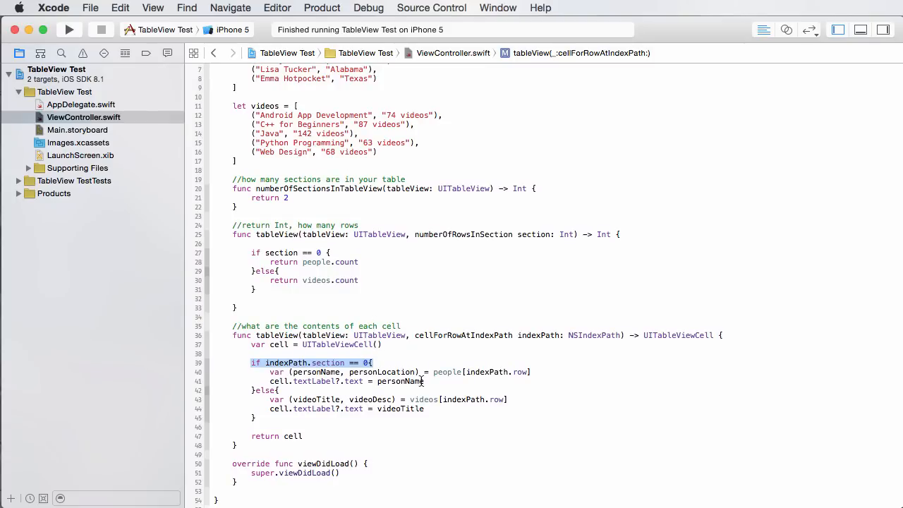
left_click_drag(269, 372, 424, 381)
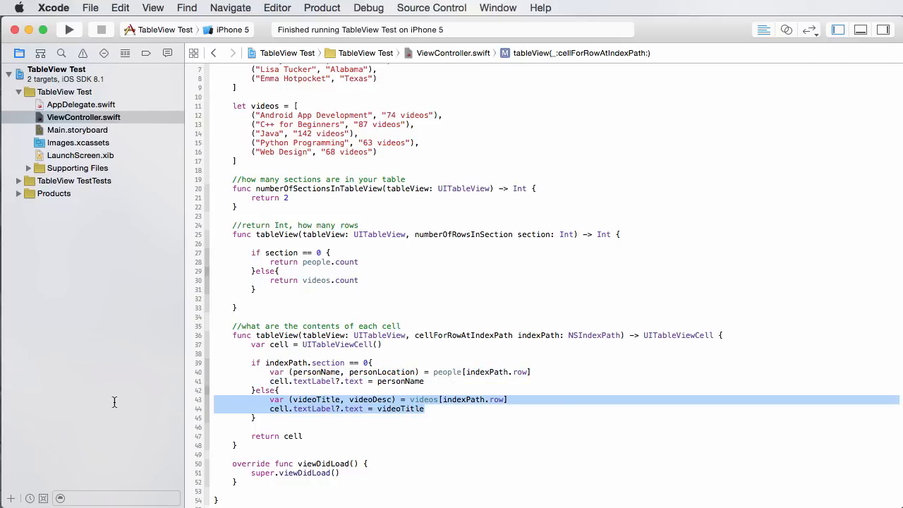
mouse_move(196, 15)
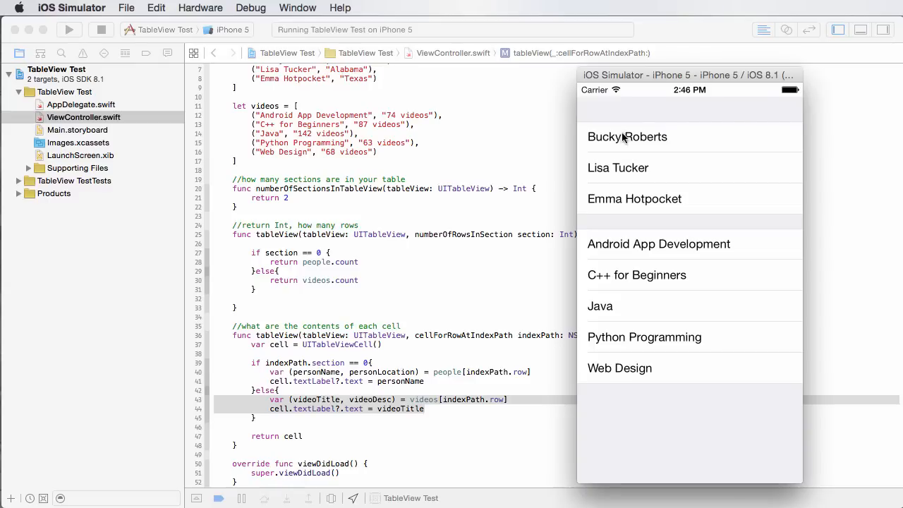
mouse_move(665, 174)
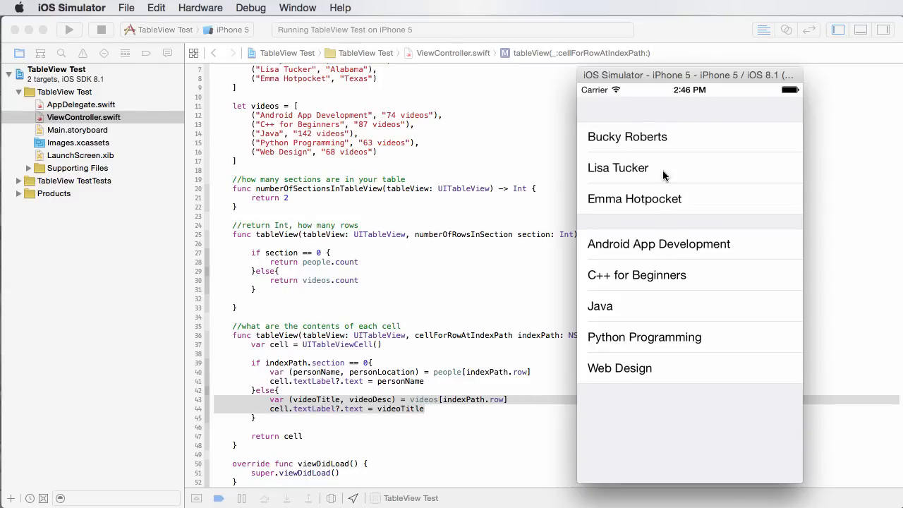
mouse_move(634, 249)
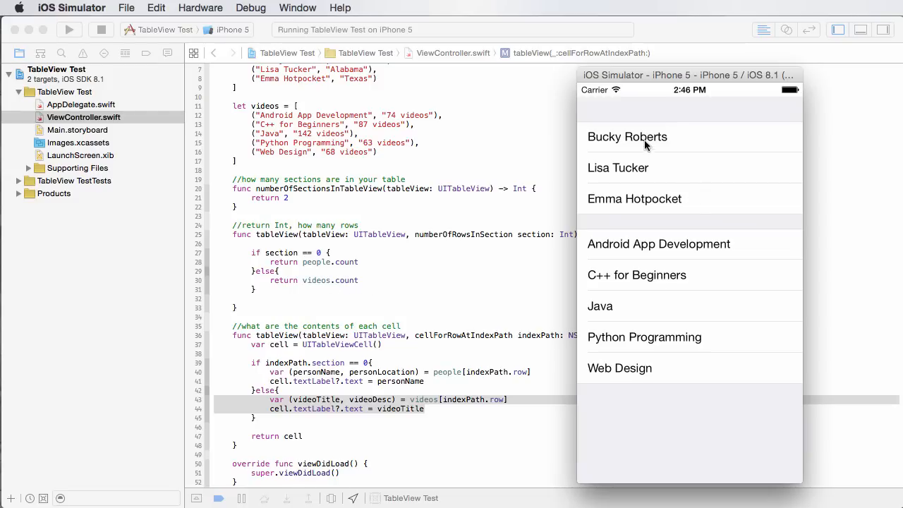
mouse_move(631, 333)
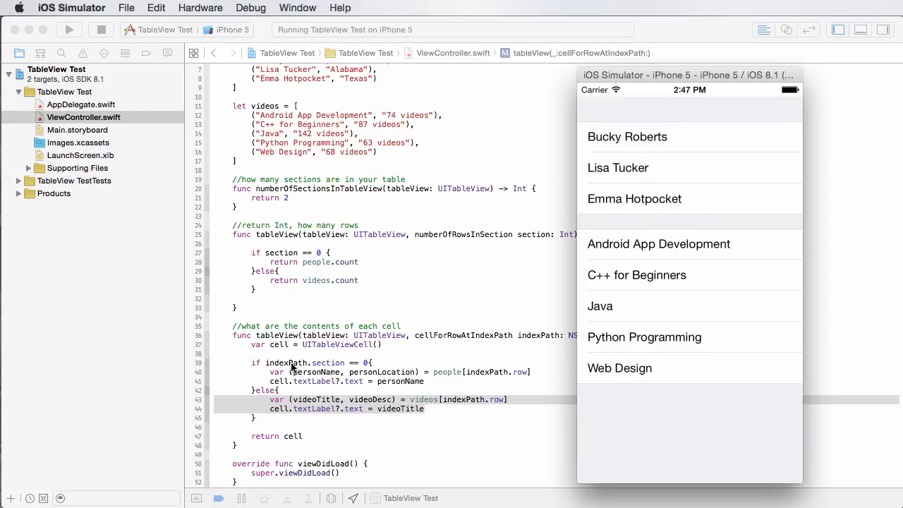
mouse_move(332, 363)
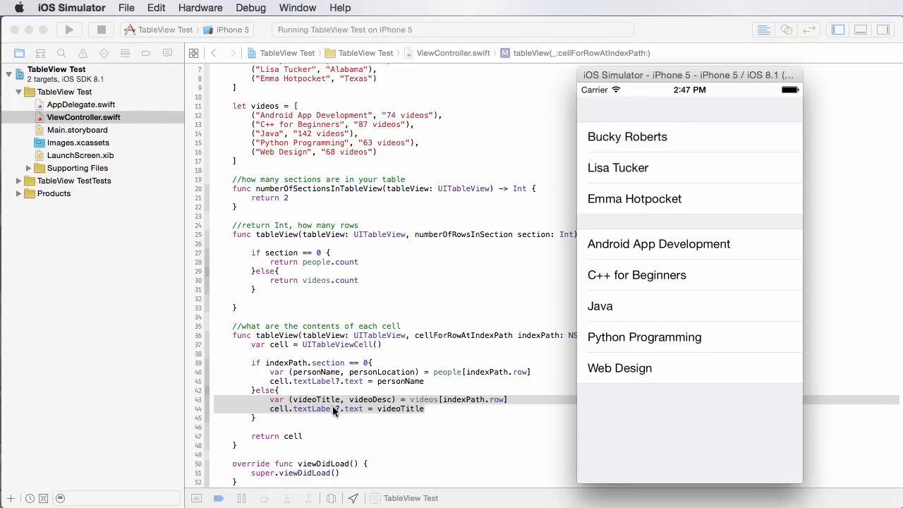
mouse_move(336, 385)
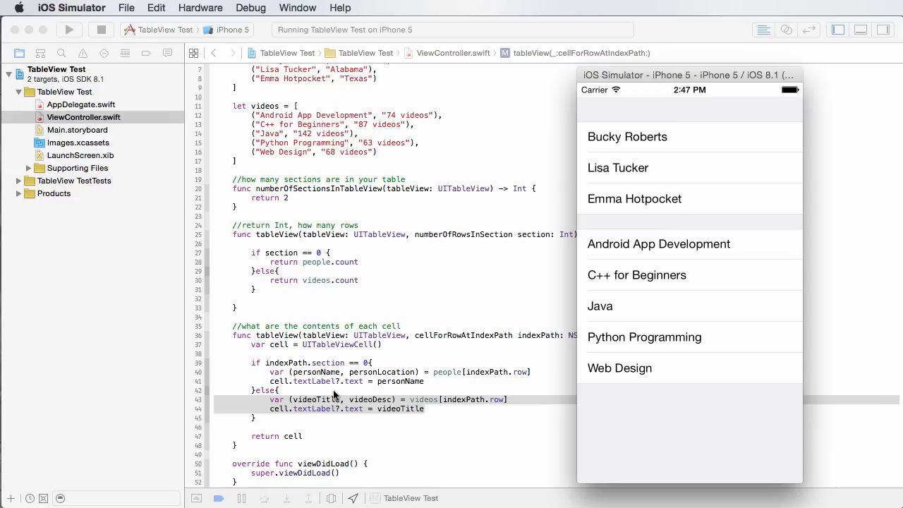
mouse_move(722, 291)
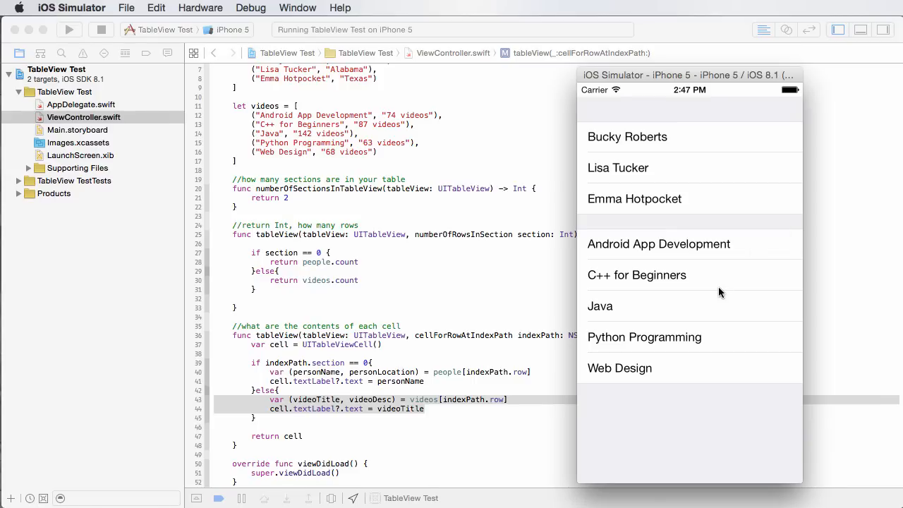
mouse_move(665, 285)
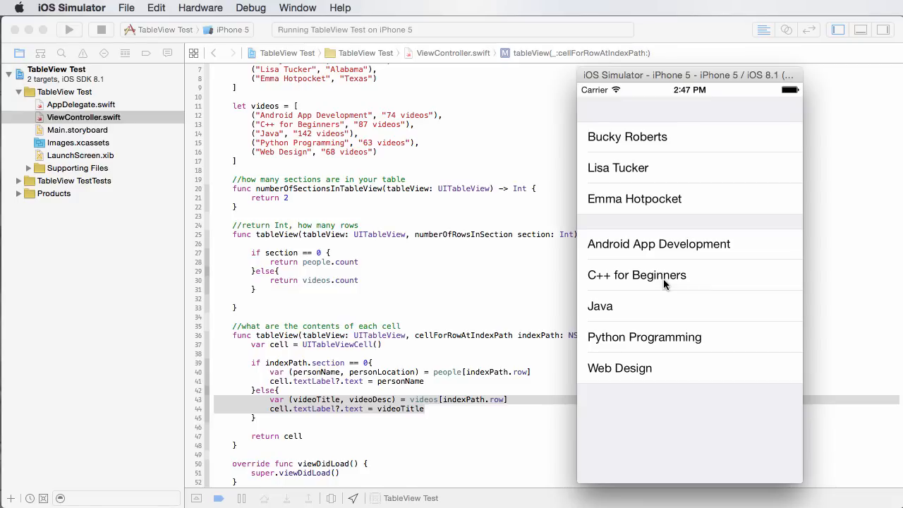
mouse_move(627, 155)
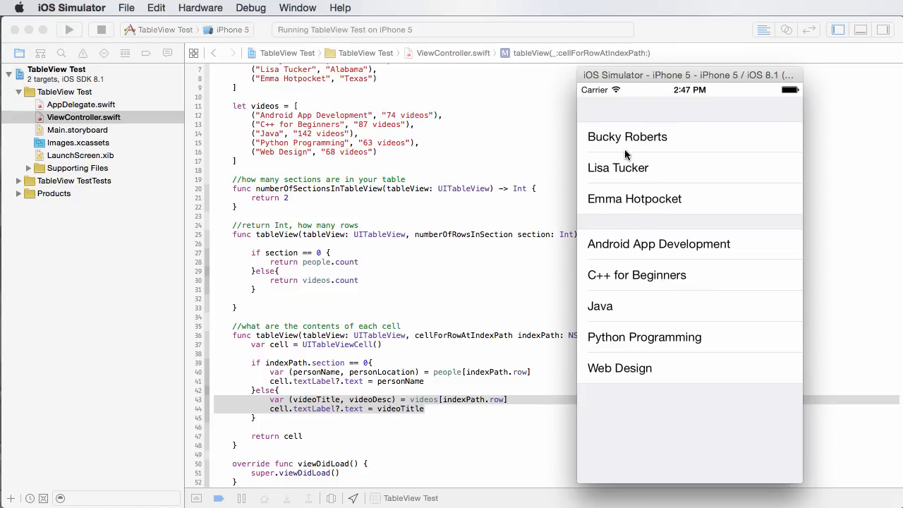
mouse_move(616, 242)
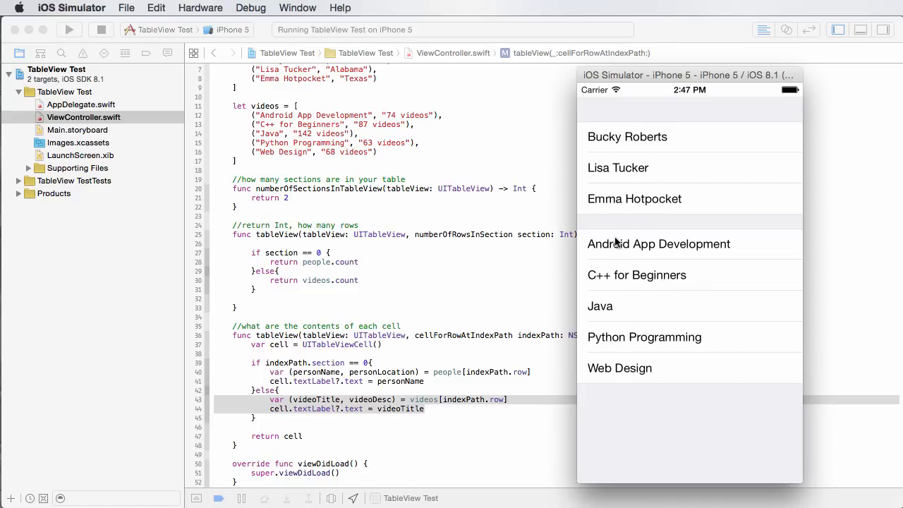
mouse_move(632, 147)
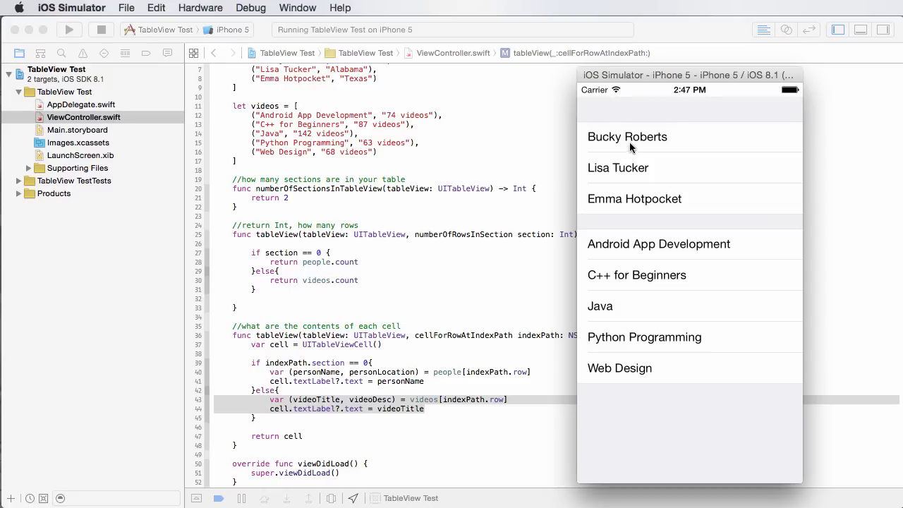
mouse_move(661, 117)
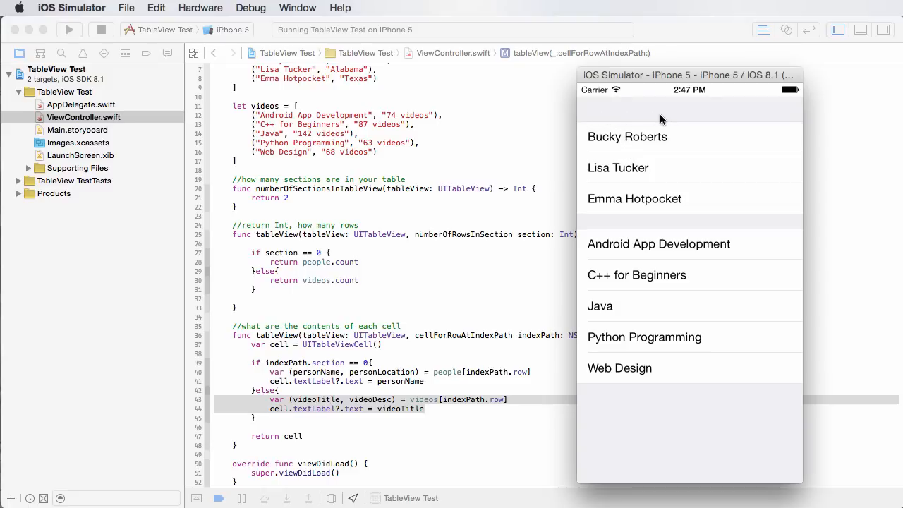
mouse_move(679, 121)
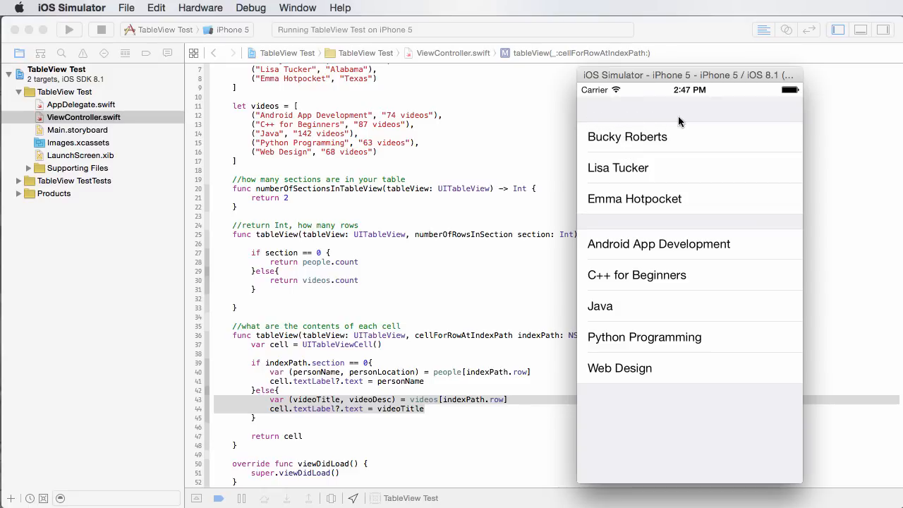
mouse_move(572, 396)
type("//Give each")
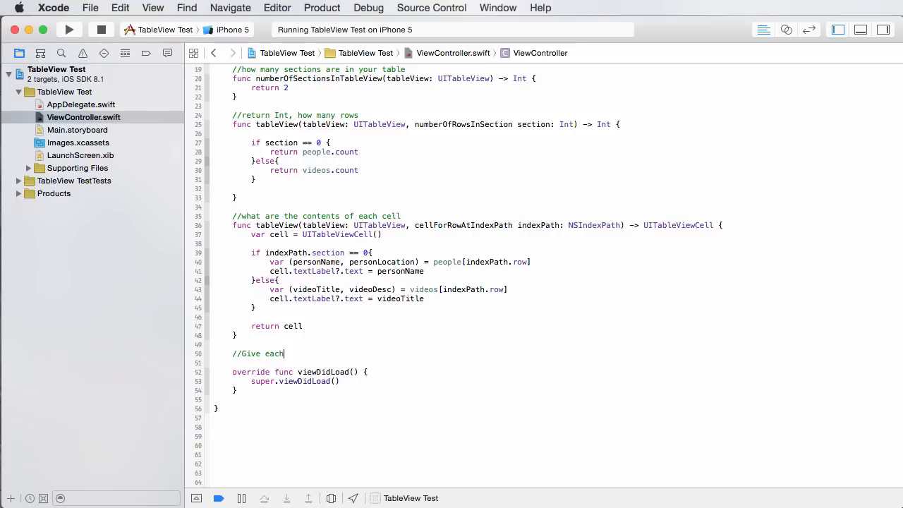
Step: Add a '//Give each table section a title' comment and an autocompleted titleForHeaderInSection method
type("table d")
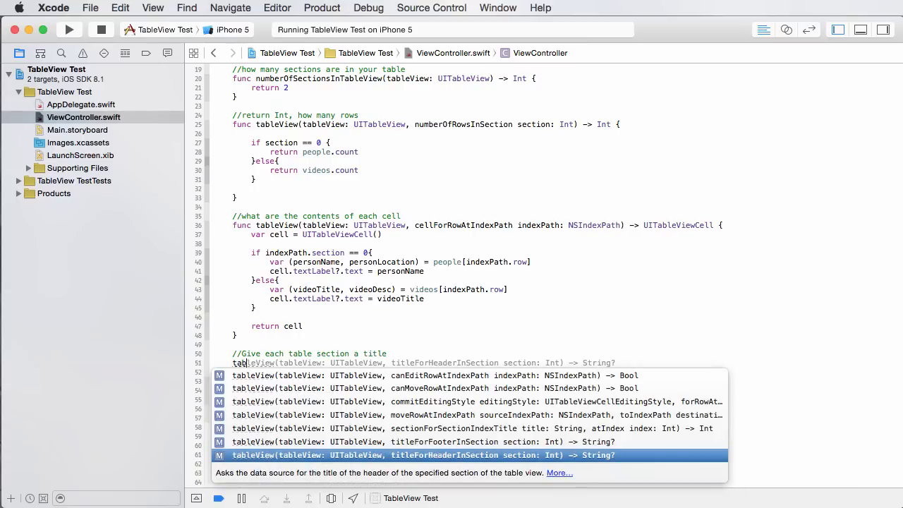
mouse_move(347, 381)
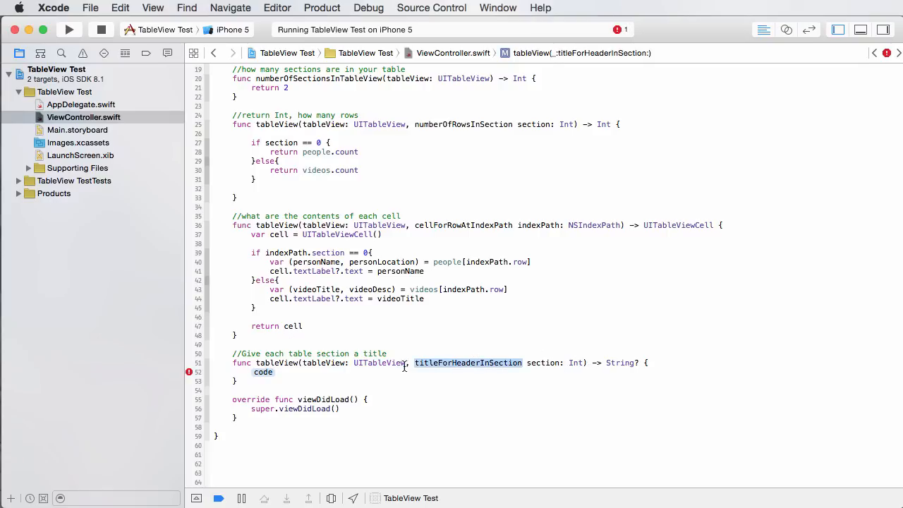
mouse_move(509, 302)
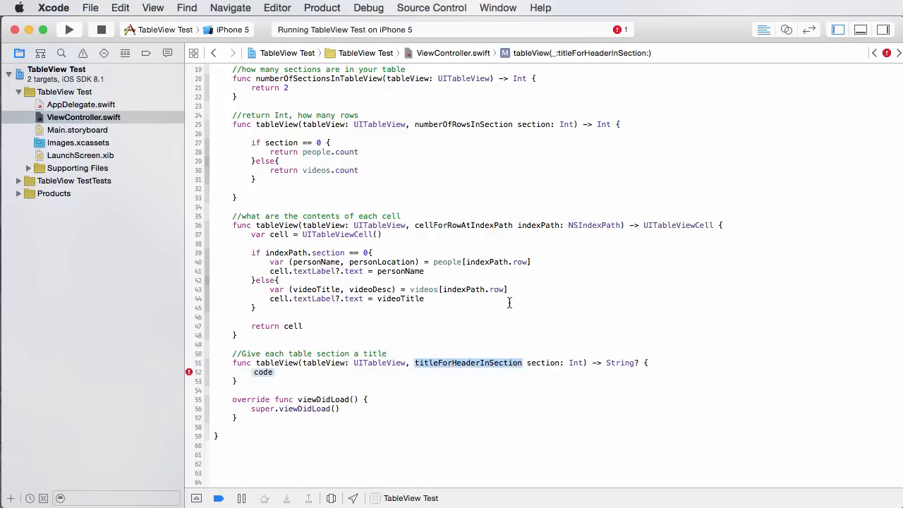
mouse_move(511, 306)
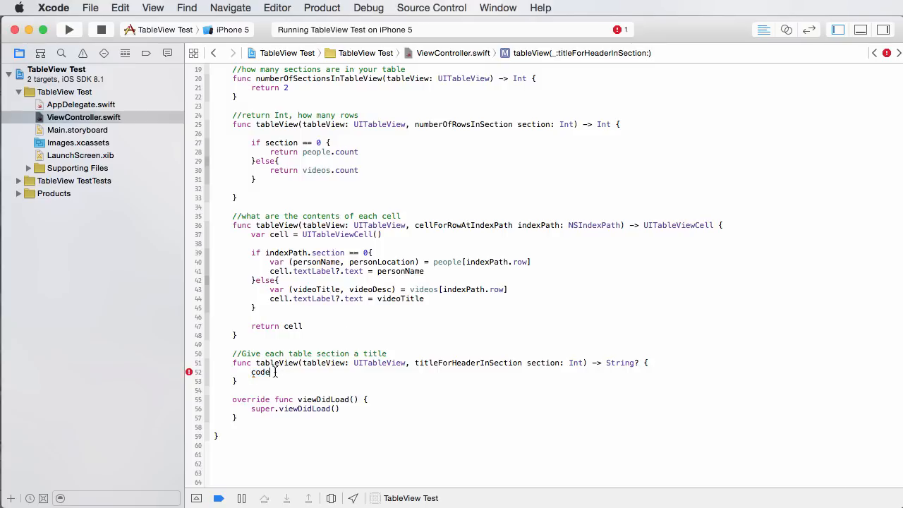
double_click(260, 372)
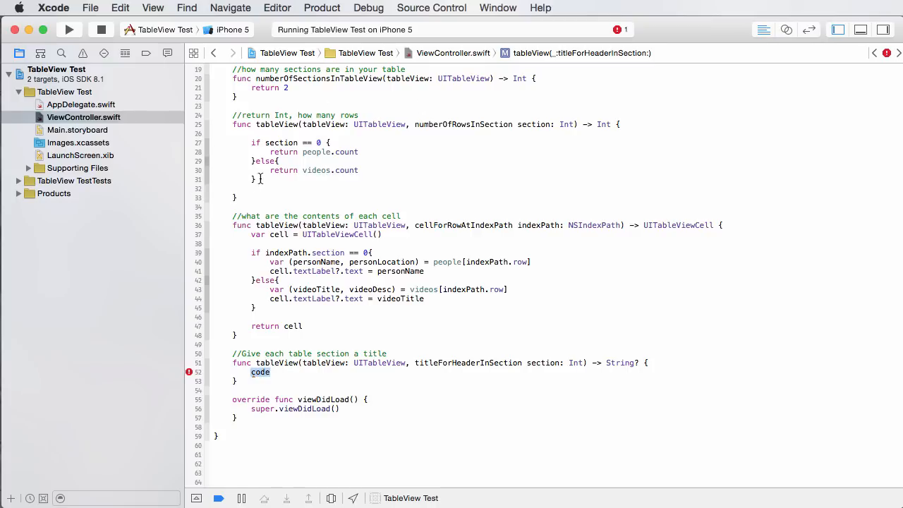
right_click(303, 162)
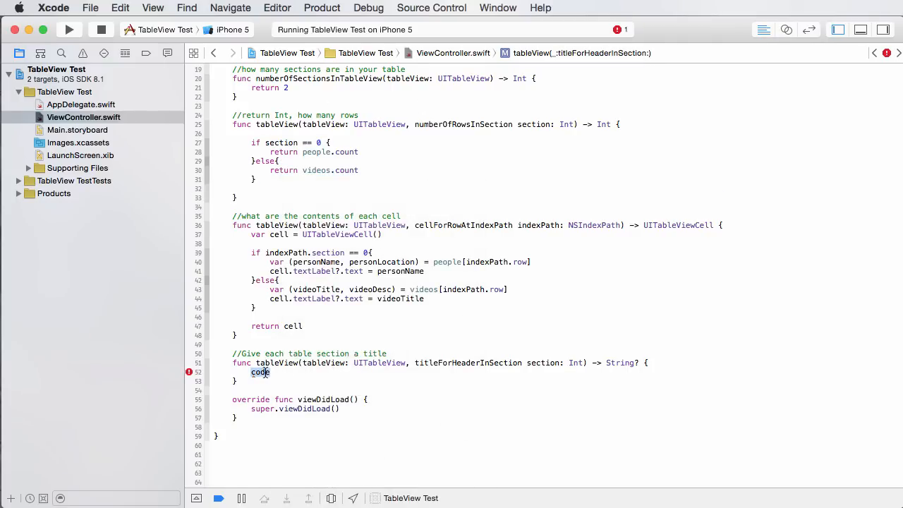
Step: Fill titleForHeaderInSection with if section == 0 returning "People", else "Videos"
type("if section == 0 {")
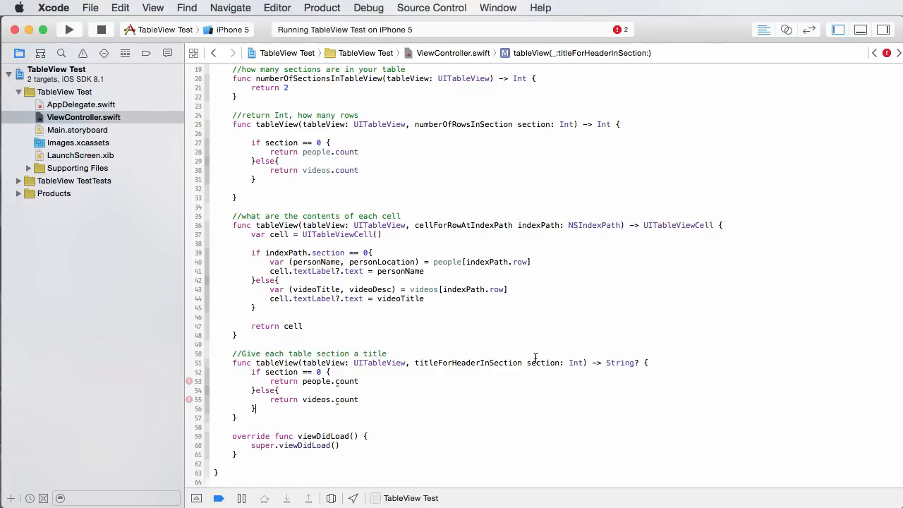
double_click(542, 362)
type("return \"")
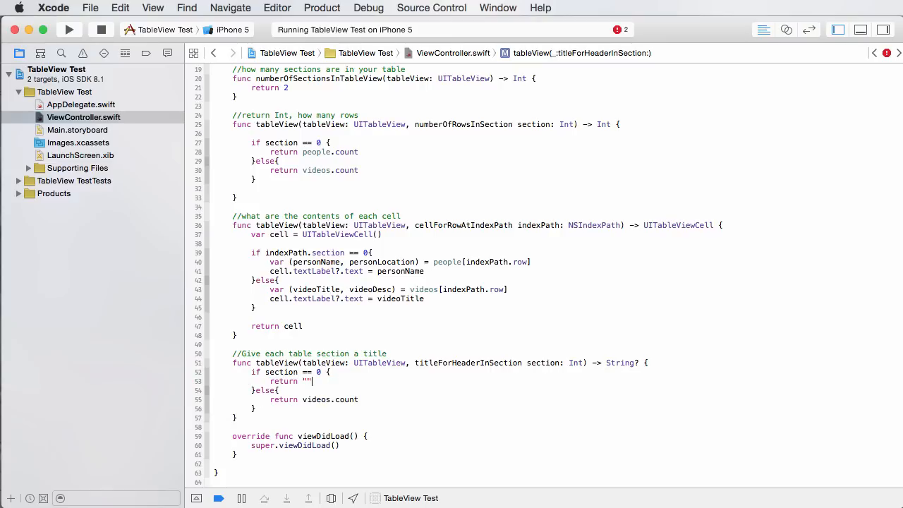
type("People")
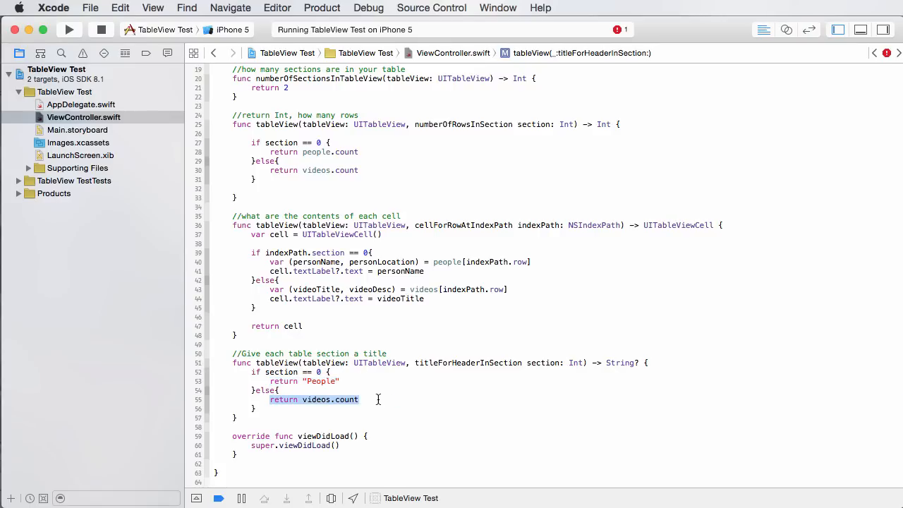
type("\"People\"")
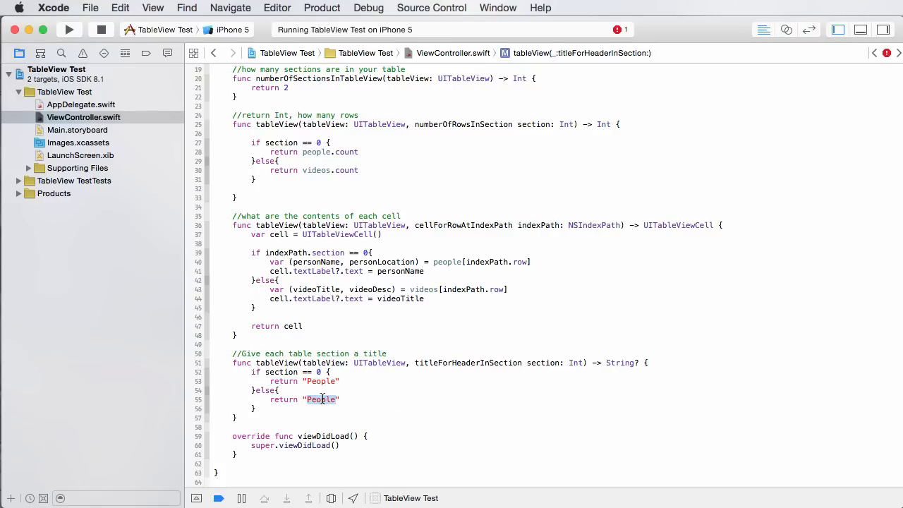
type("Videos")
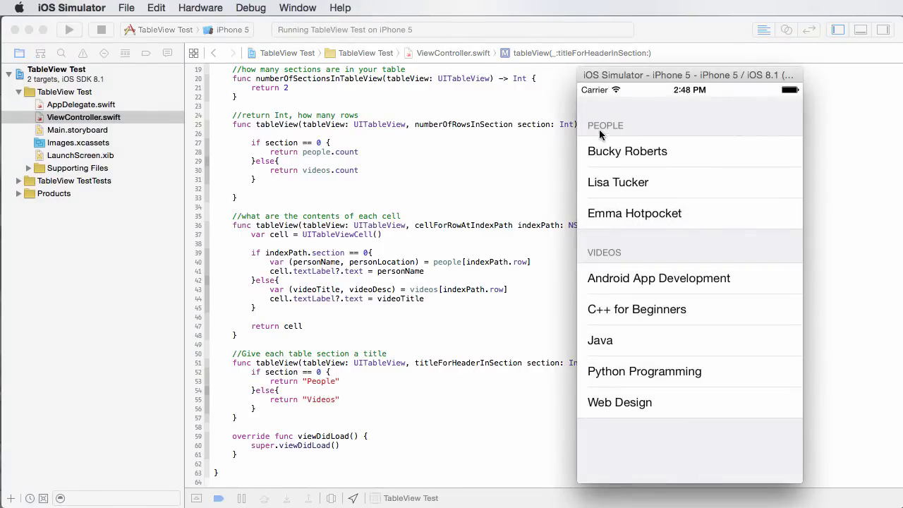
mouse_move(395, 413)
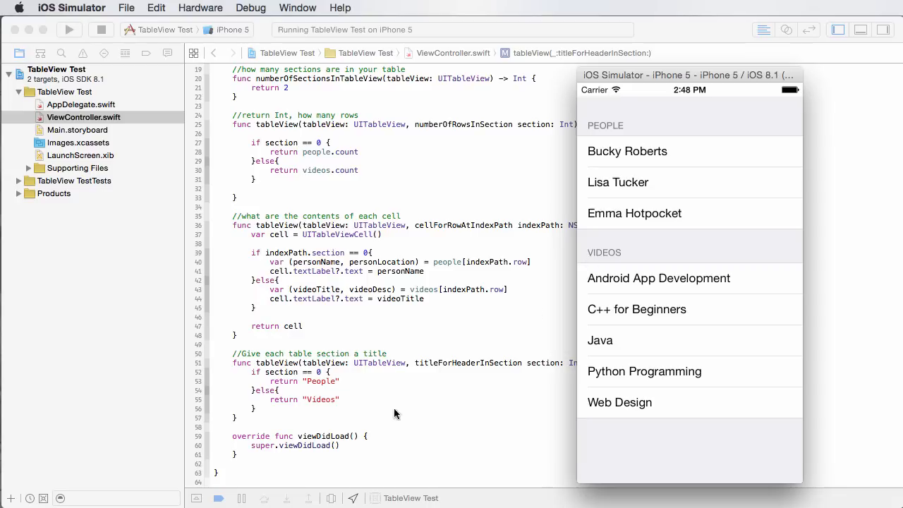
mouse_move(323, 386)
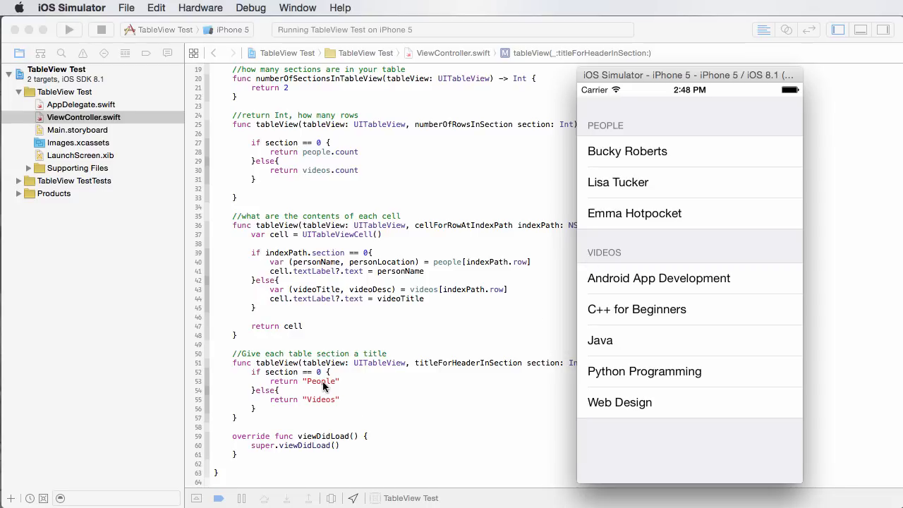
mouse_move(587, 153)
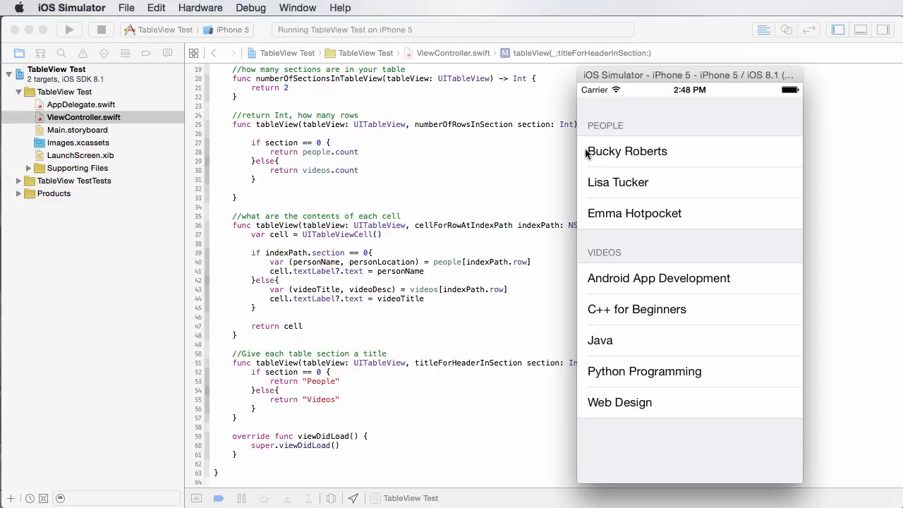
mouse_move(611, 213)
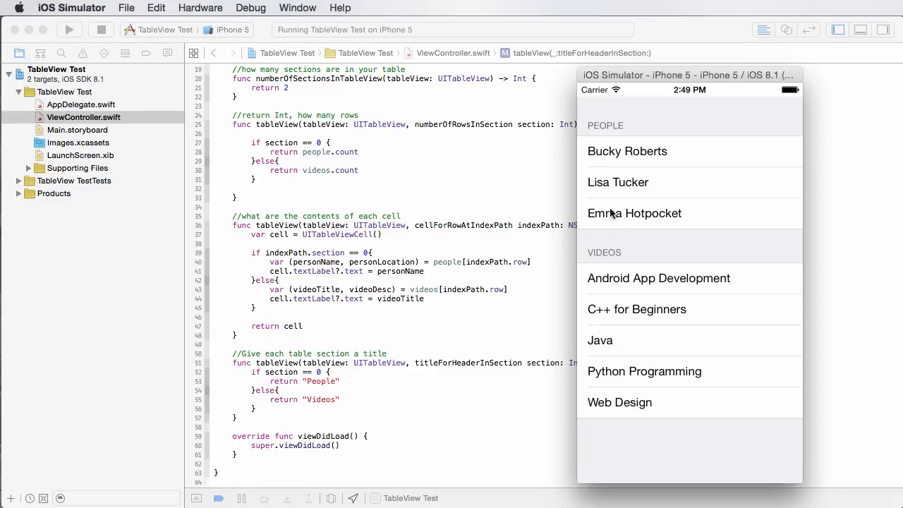
mouse_move(605, 257)
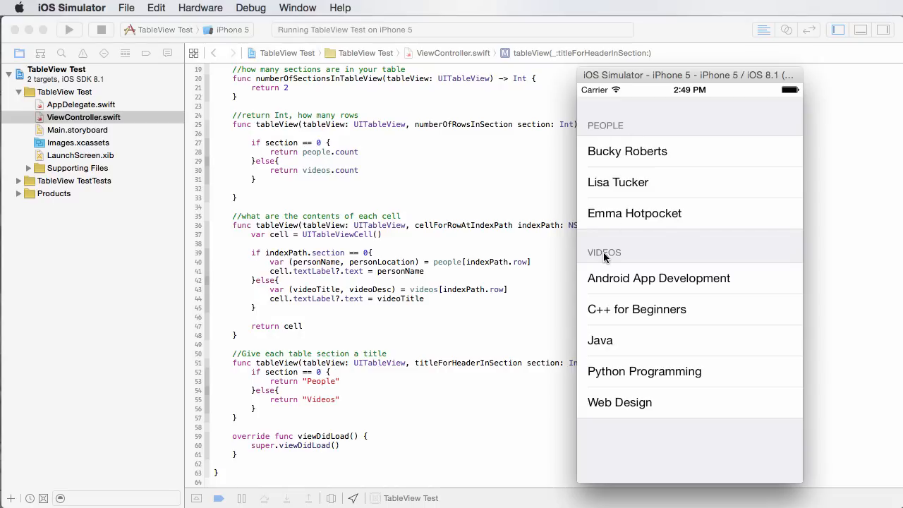
mouse_move(614, 137)
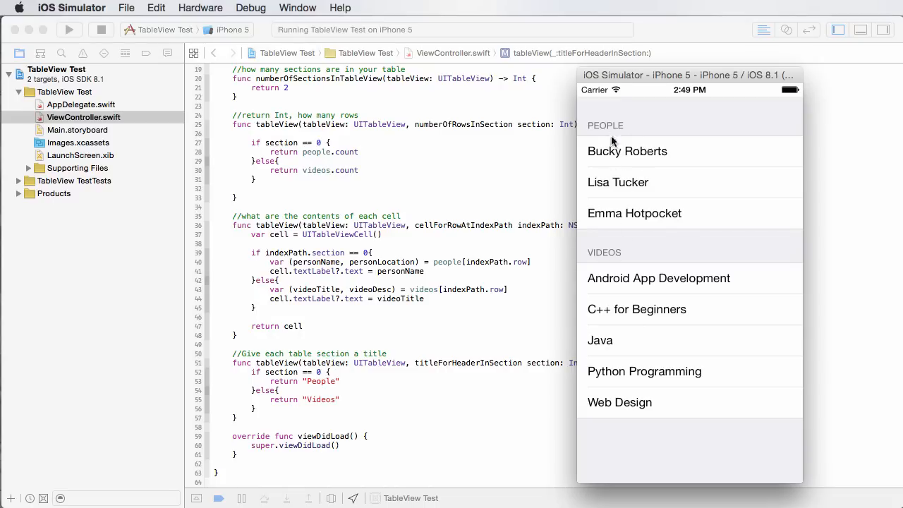
mouse_move(632, 265)
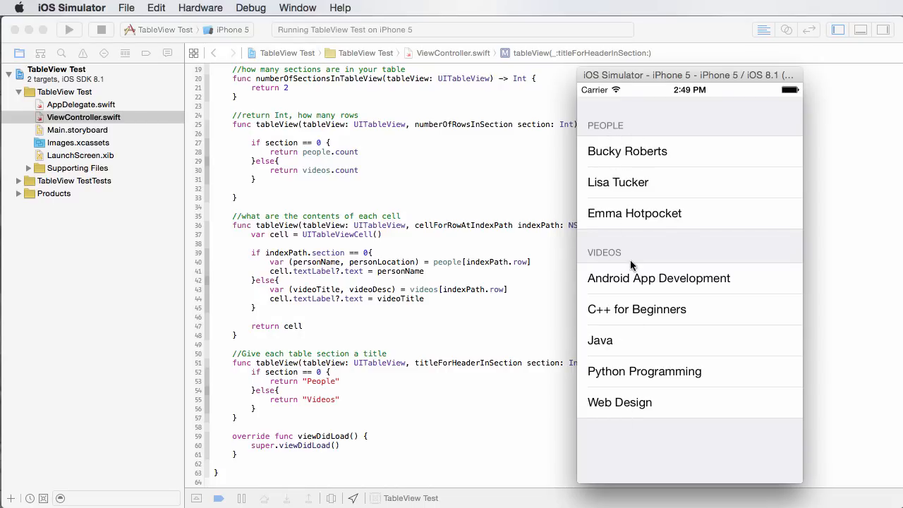
mouse_move(634, 254)
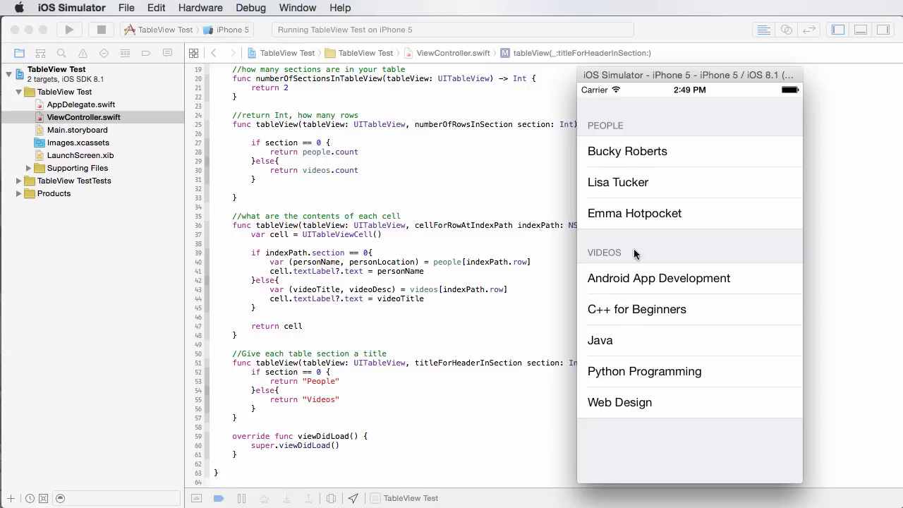
mouse_move(632, 327)
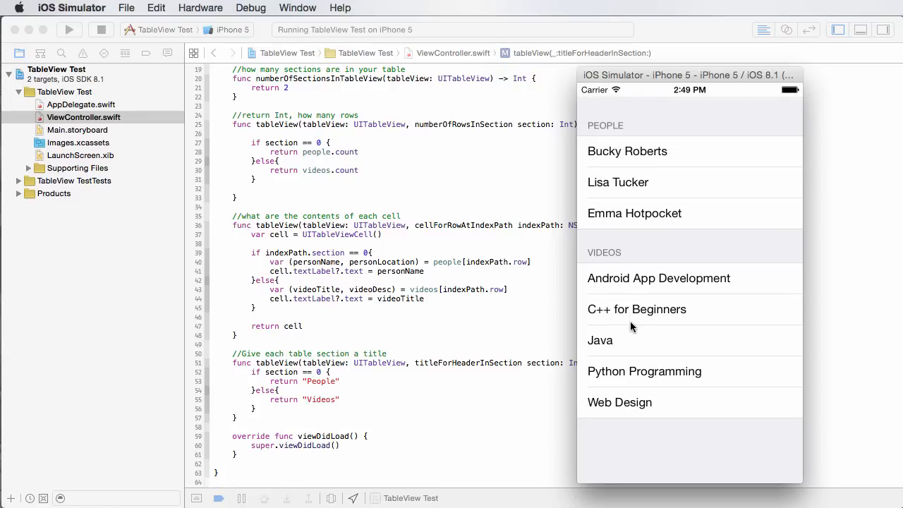
mouse_move(631, 333)
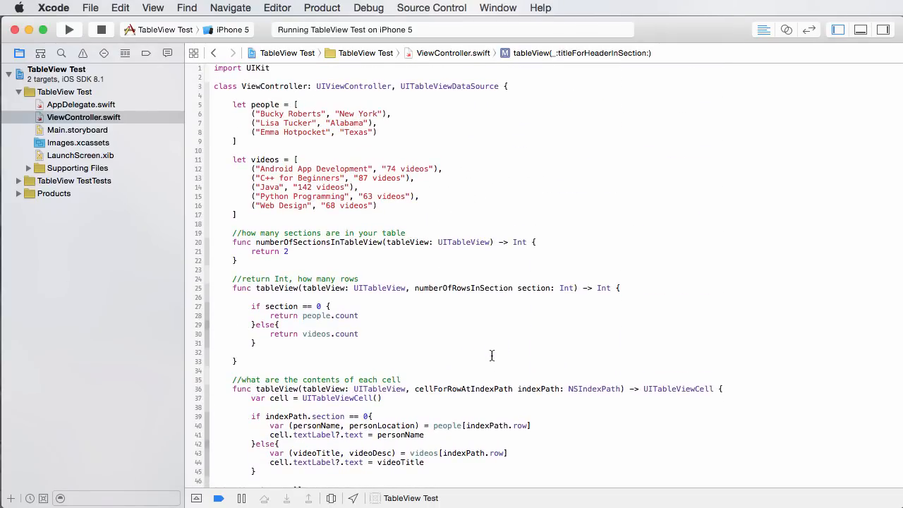
Step: Scroll through ViewController.swift to view the people and videos data
scroll("down", 3)
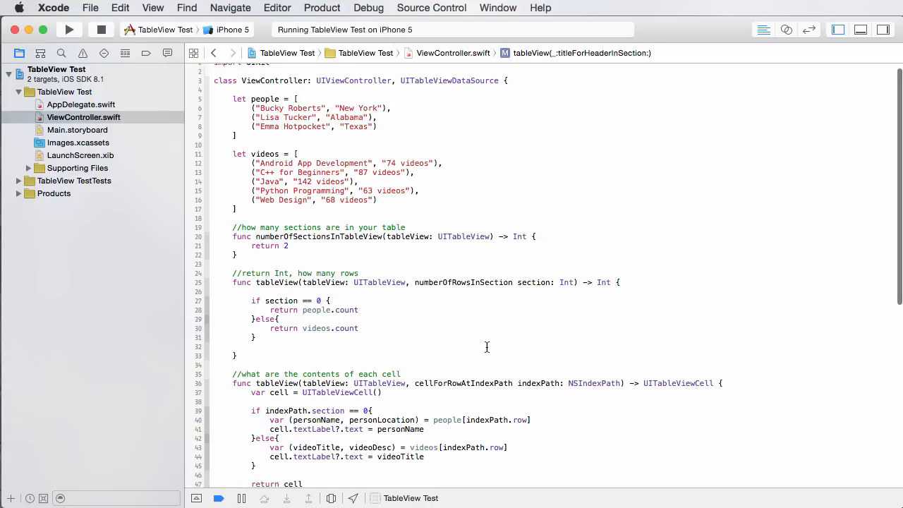